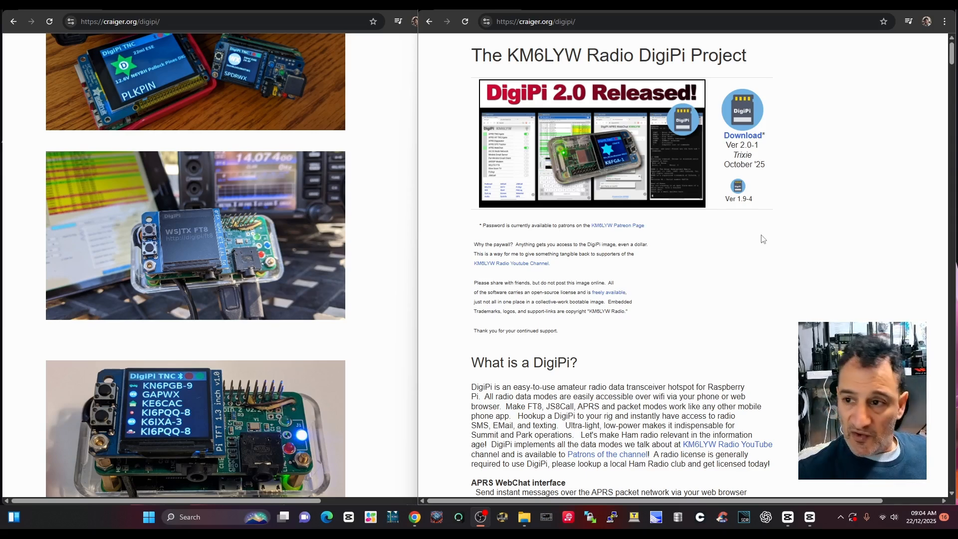
{"action": "mouse_move", "coordinate": [776, 266]}
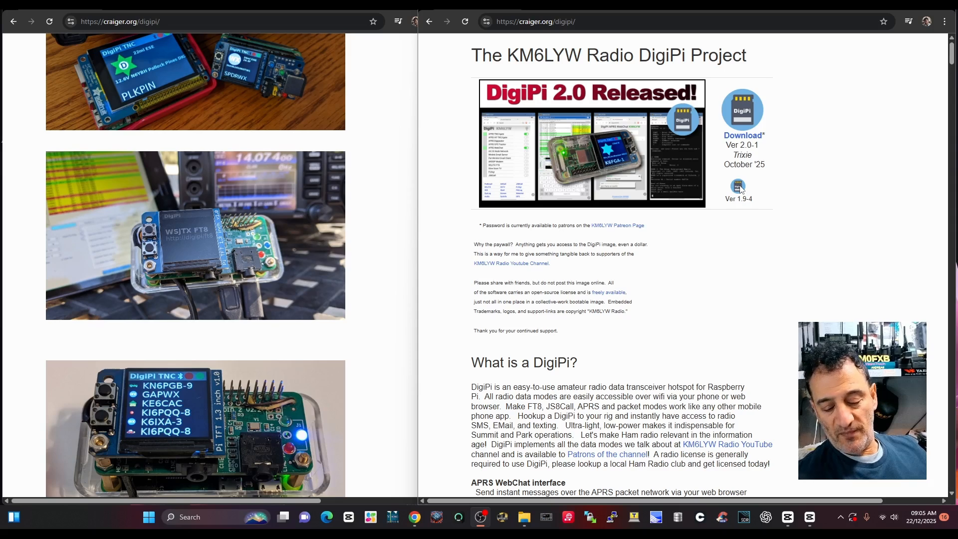
{"action": "mouse_move", "coordinate": [687, 243]}
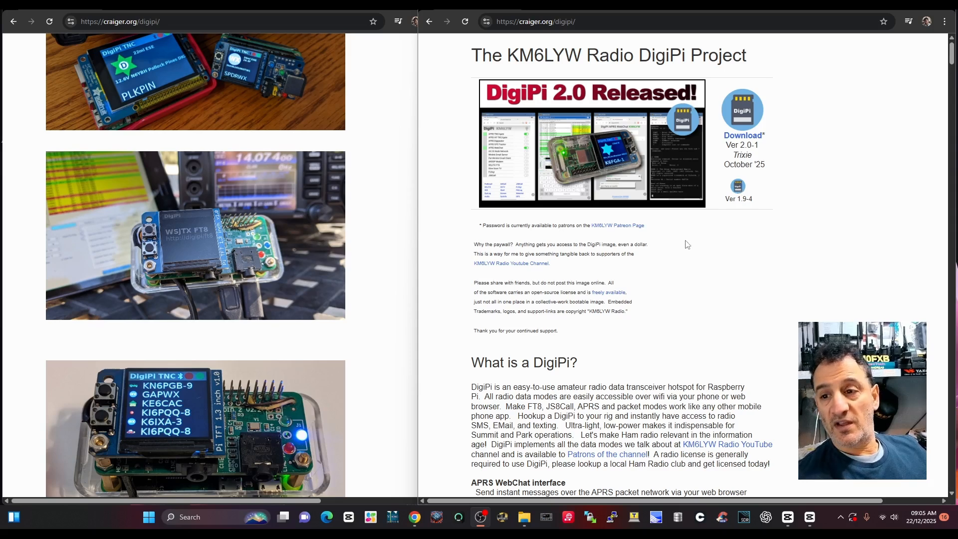
{"action": "mouse_move", "coordinate": [250, 258]}
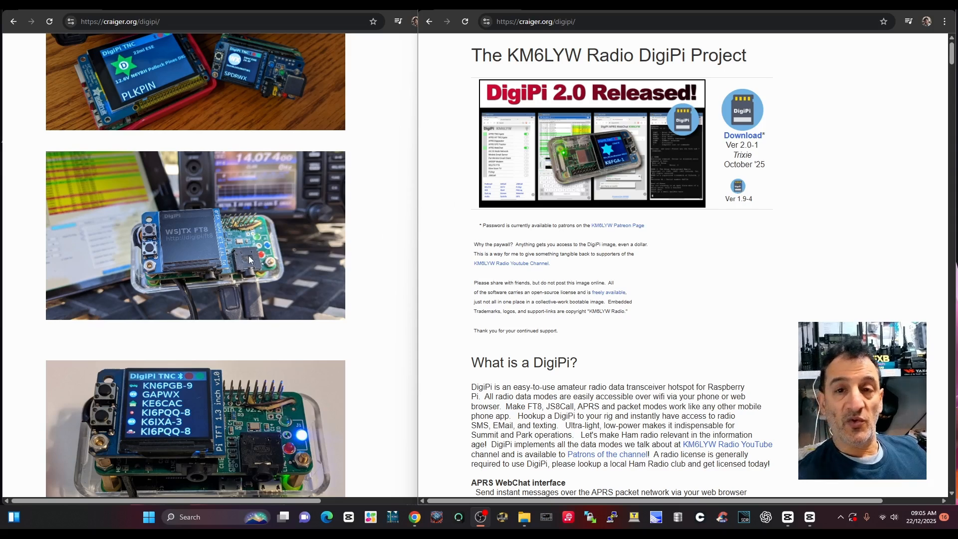
{"action": "mouse_move", "coordinate": [232, 238]}
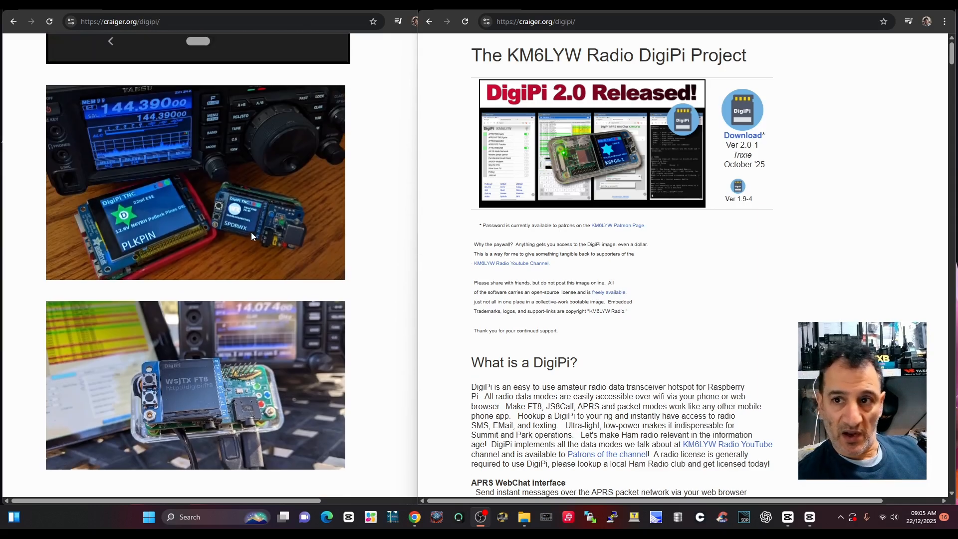
Load the digipi-2.0-1.img disk image from the Desktop as the source to flash.
{"action": "scroll", "scroll_direction": "down", "scroll_amount": 3}
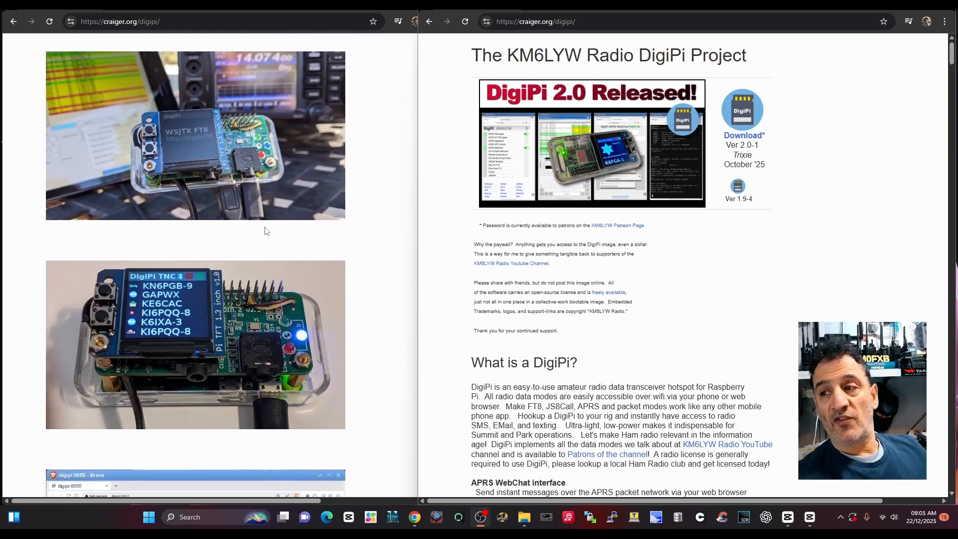
{"action": "scroll", "scroll_direction": "down", "scroll_amount": 3}
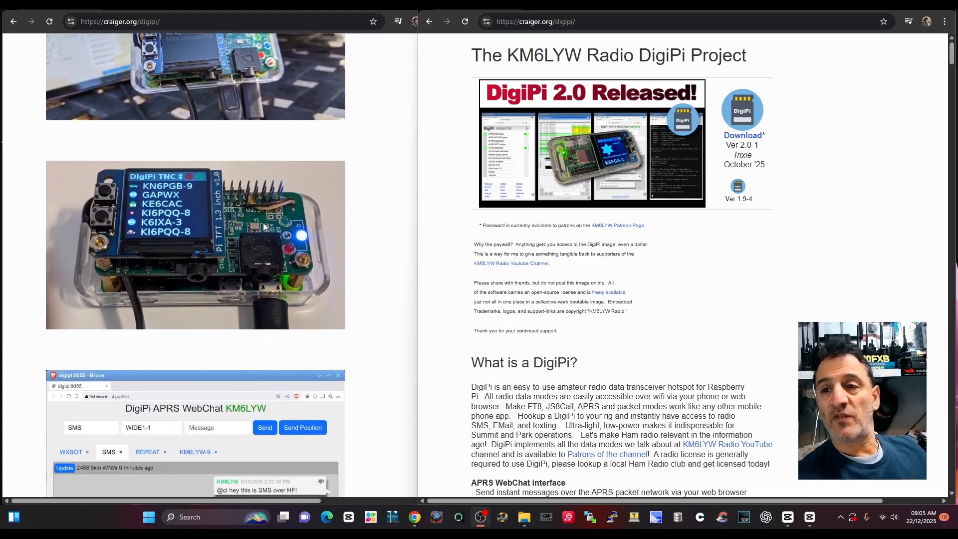
{"action": "mouse_move", "coordinate": [202, 206]}
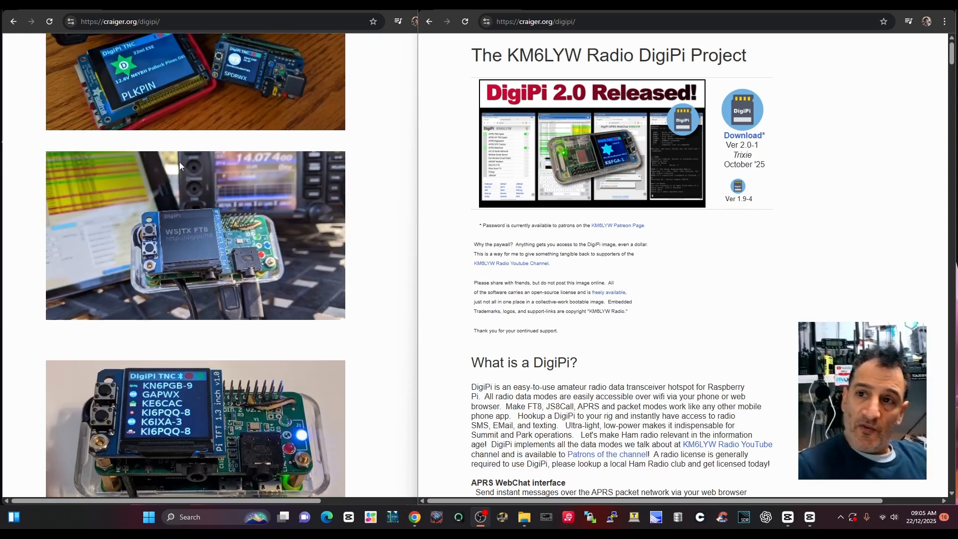
{"action": "mouse_move", "coordinate": [615, 101]}
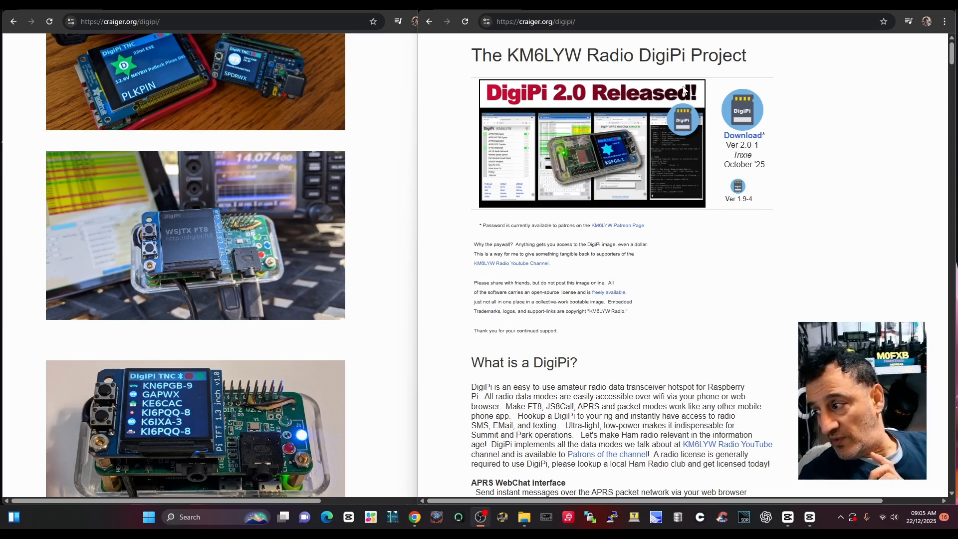
{"action": "mouse_move", "coordinate": [618, 187]}
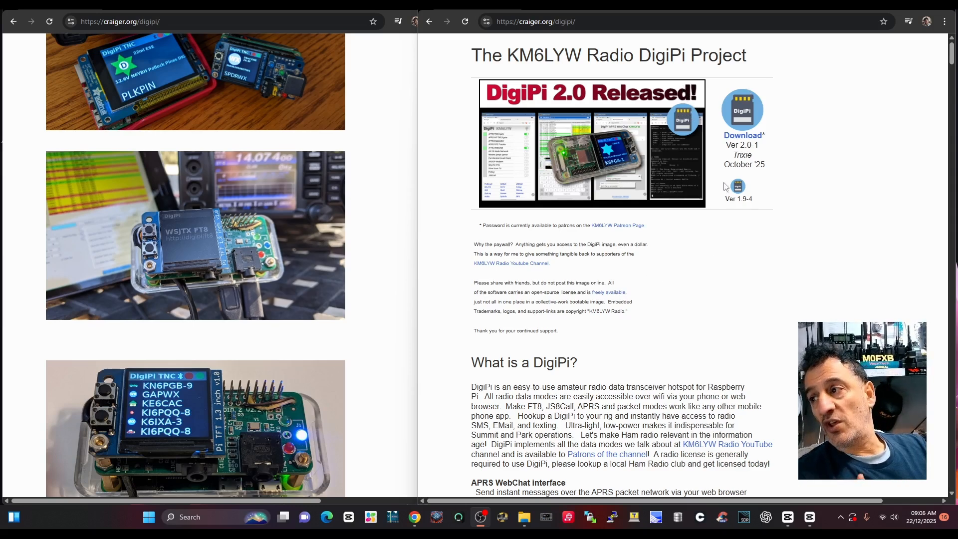
{"action": "mouse_move", "coordinate": [695, 235]}
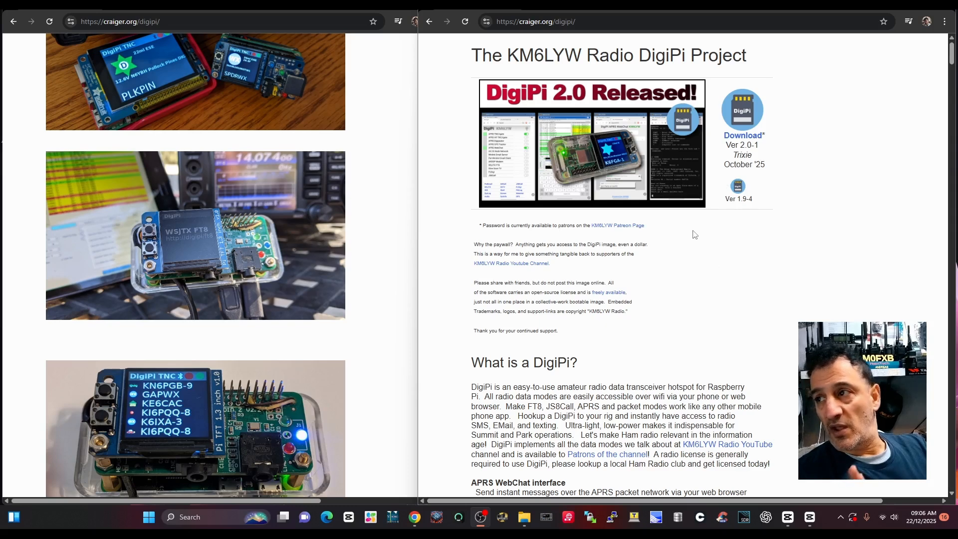
{"action": "mouse_move", "coordinate": [497, 162]}
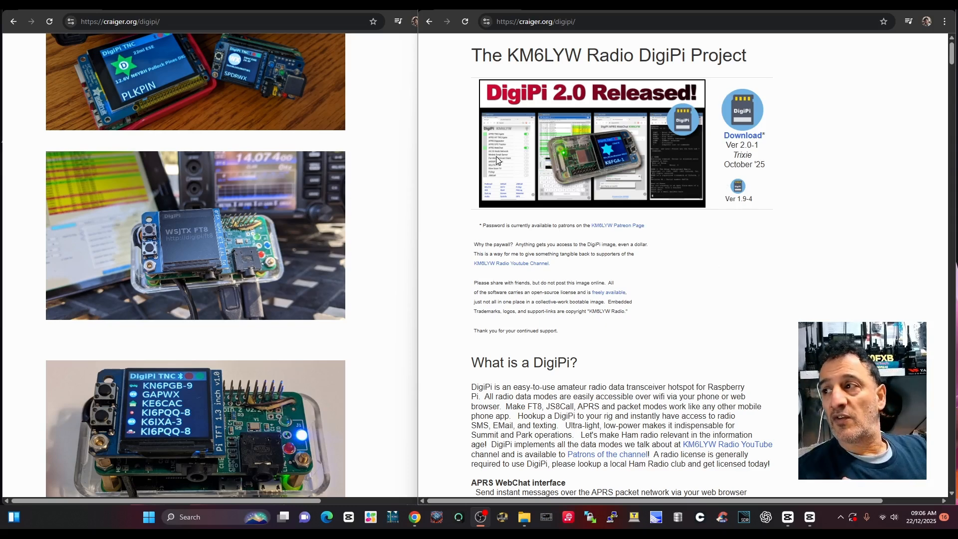
{"action": "mouse_move", "coordinate": [515, 95]}
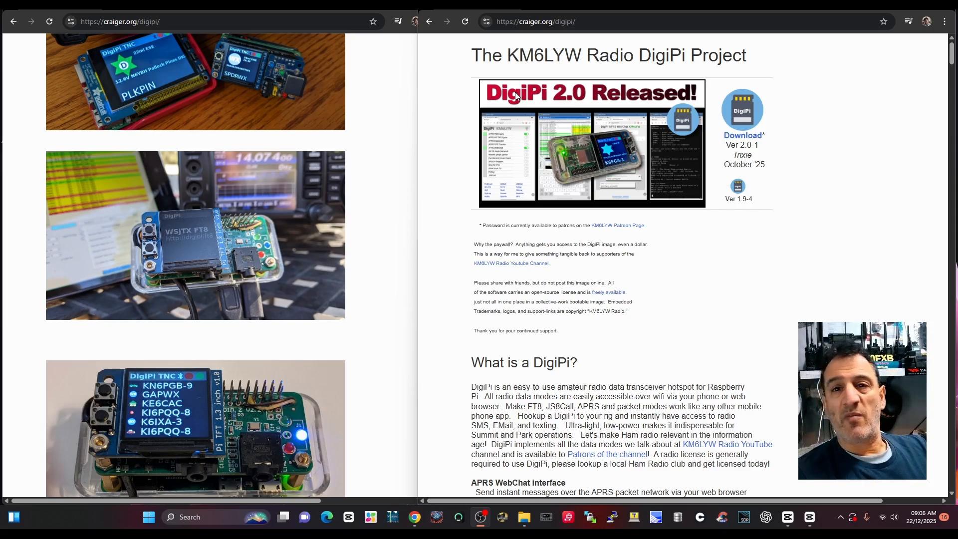
{"action": "mouse_move", "coordinate": [646, 83]}
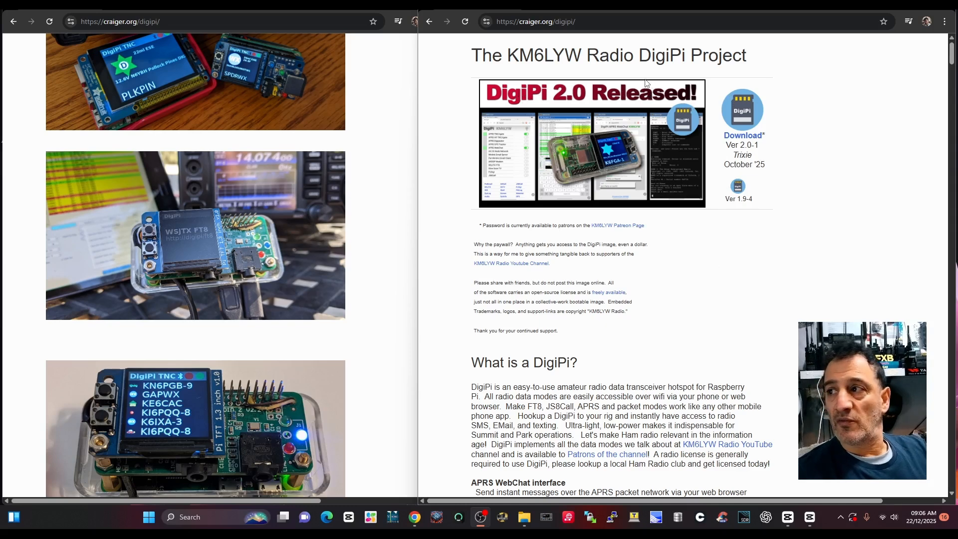
{"action": "mouse_move", "coordinate": [671, 255]}
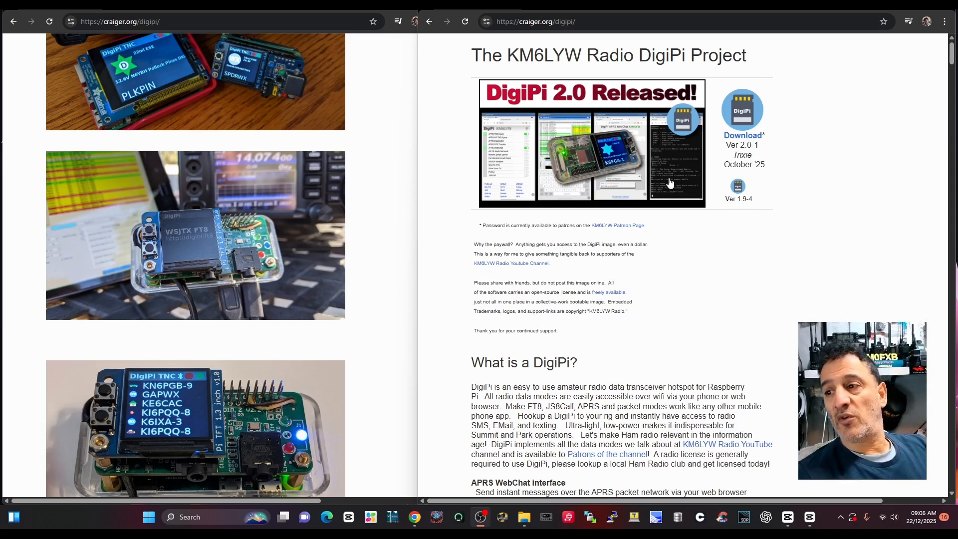
{"action": "mouse_move", "coordinate": [659, 186]}
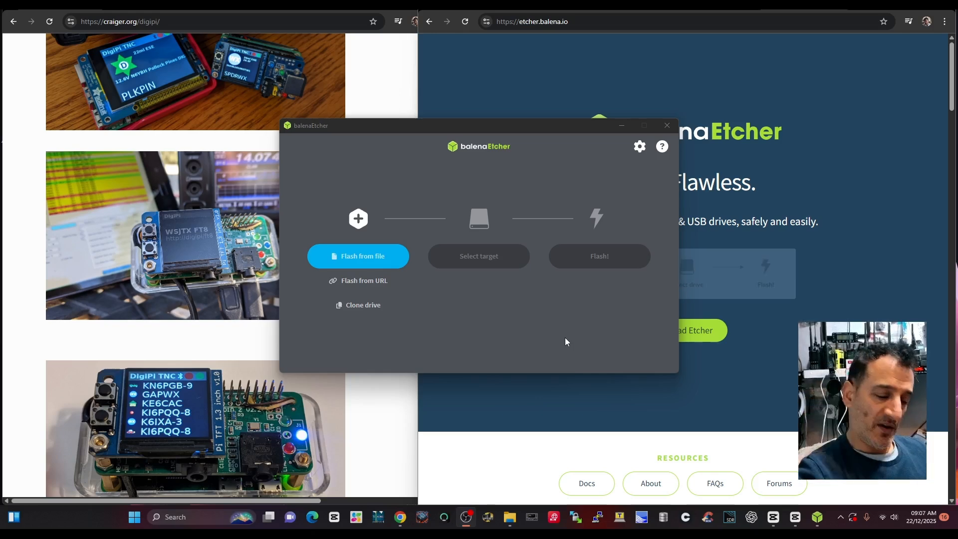
{"action": "mouse_move", "coordinate": [584, 374]}
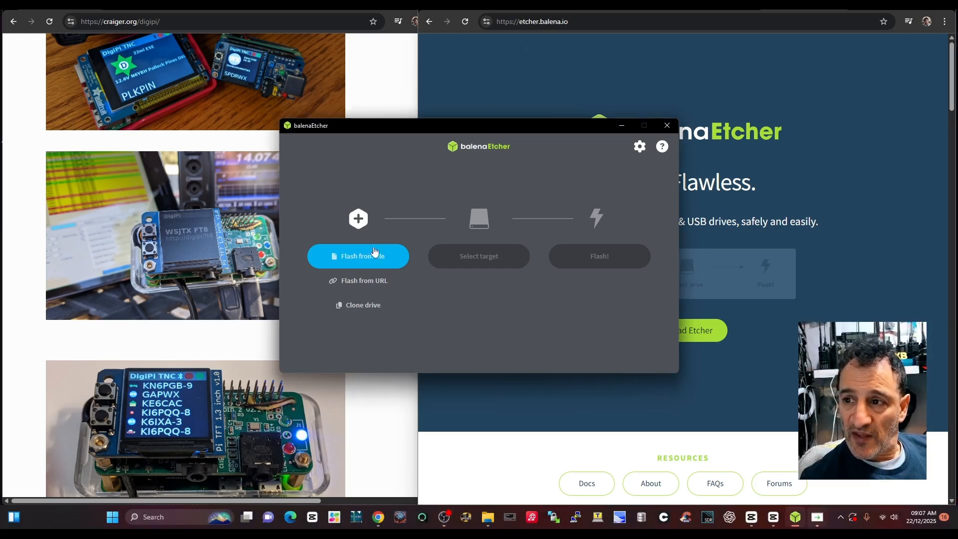
{"action": "left_click", "coordinate": [357, 255]}
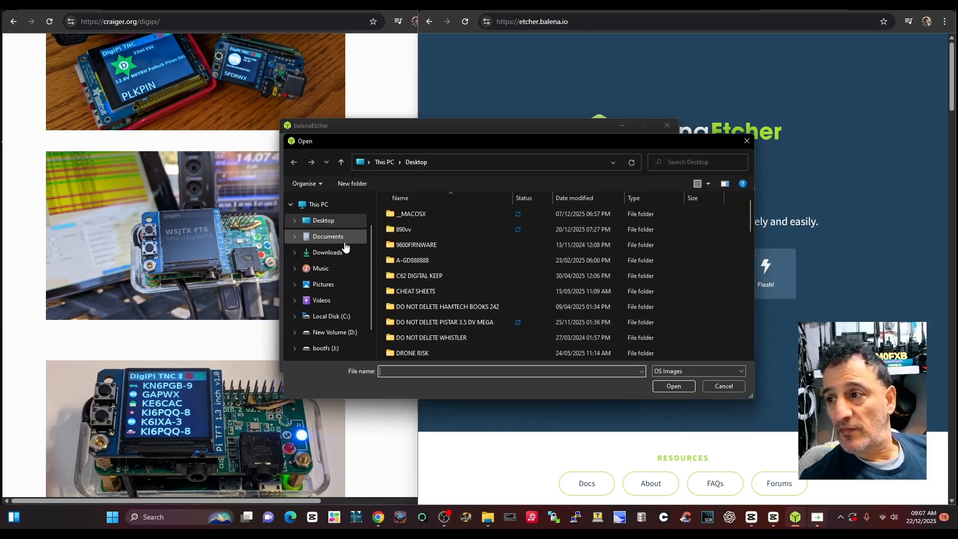
{"action": "left_click", "coordinate": [404, 229]}
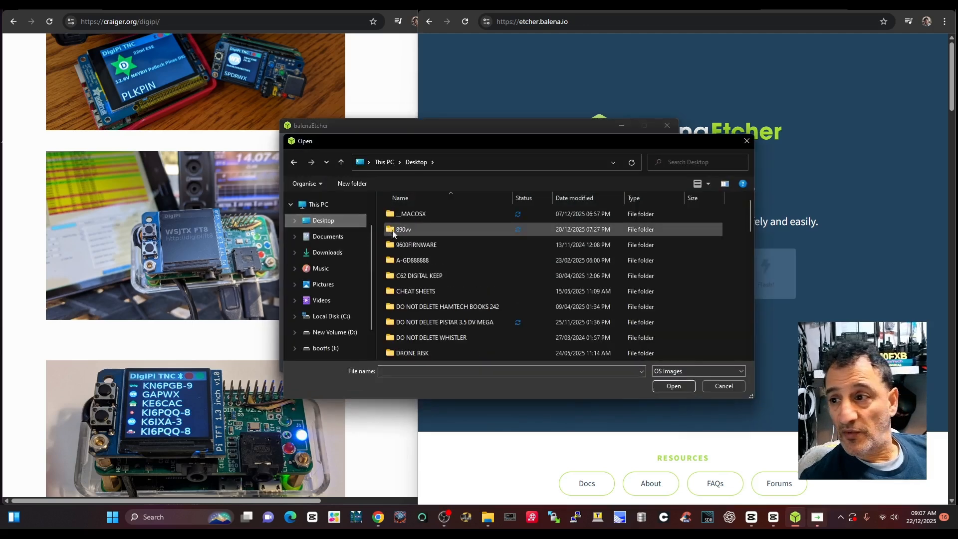
{"action": "scroll", "scroll_direction": "down", "scroll_amount": 3}
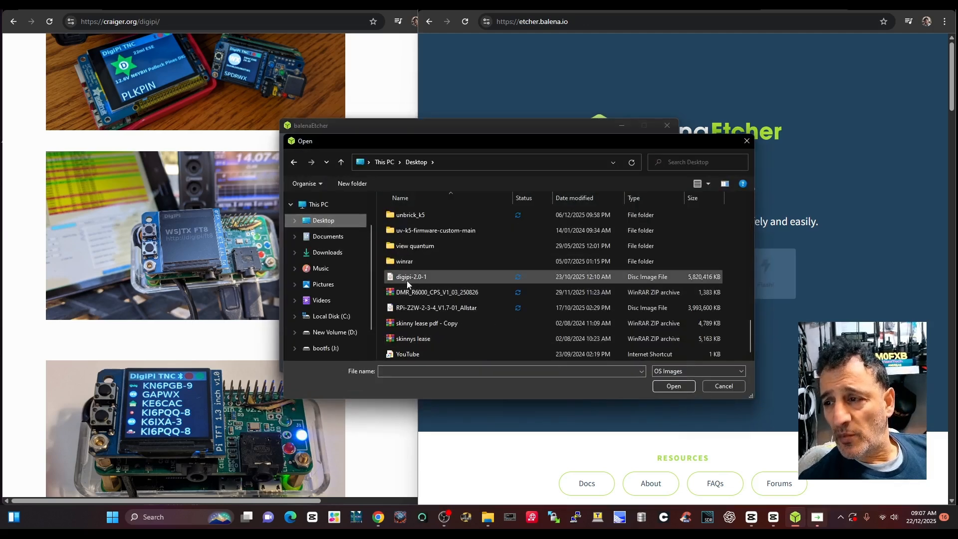
{"action": "left_click", "coordinate": [410, 277]}
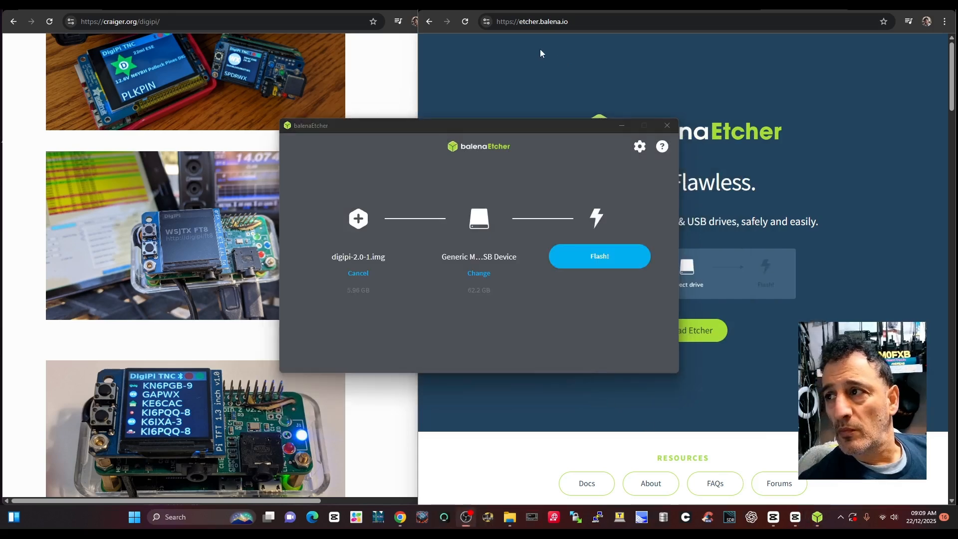
{"action": "mouse_move", "coordinate": [479, 254]}
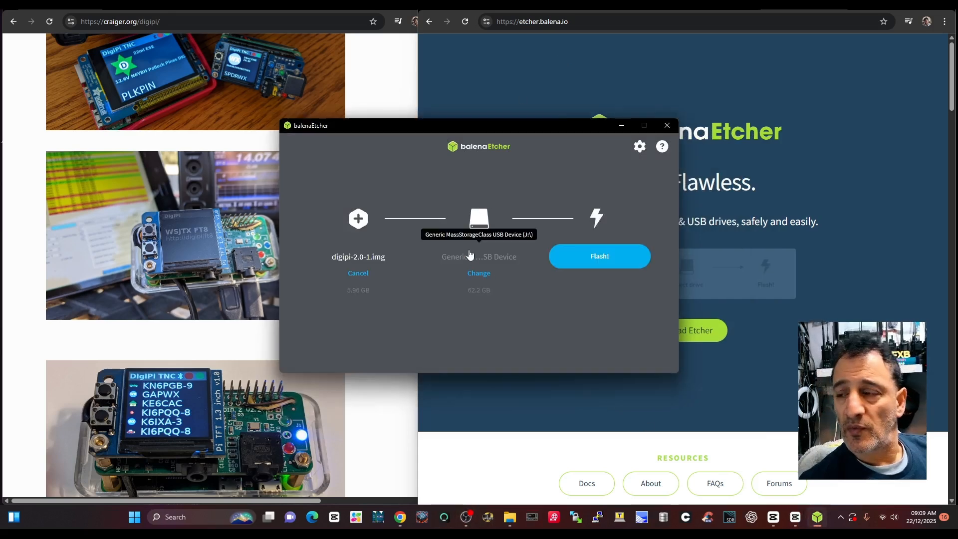
{"action": "mouse_move", "coordinate": [666, 126]}
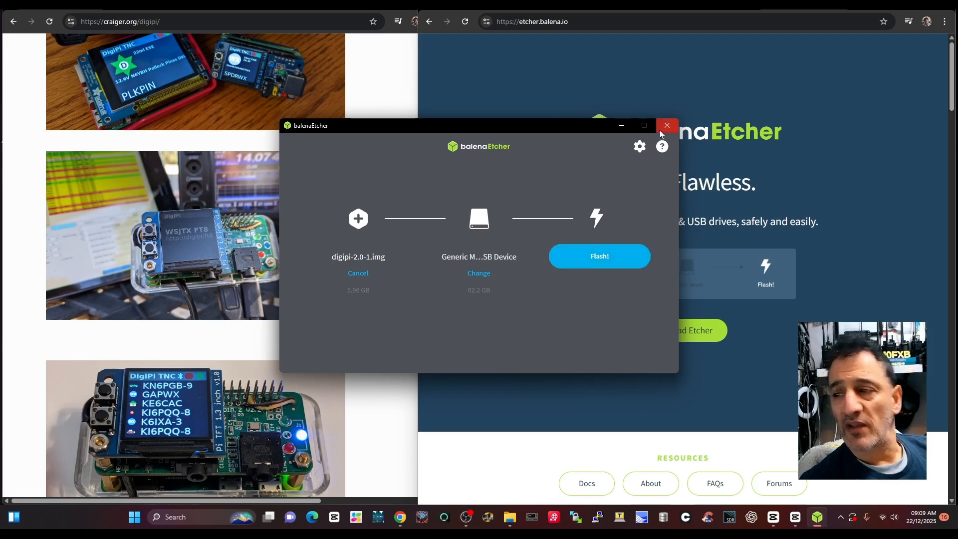
{"action": "mouse_move", "coordinate": [447, 404]}
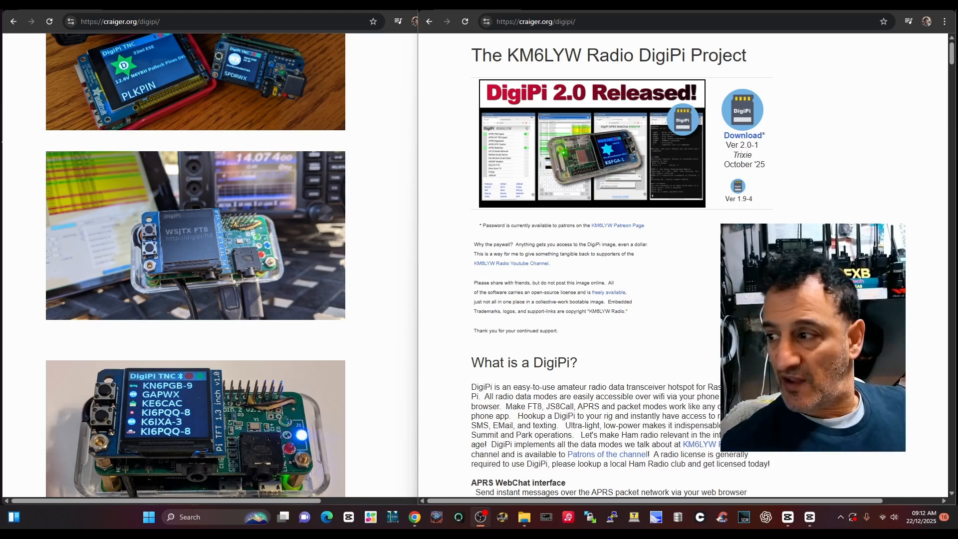
Join the DigiPi Wi-Fi hotspot from the taskbar network list.
{"action": "left_click", "coordinate": [883, 517]}
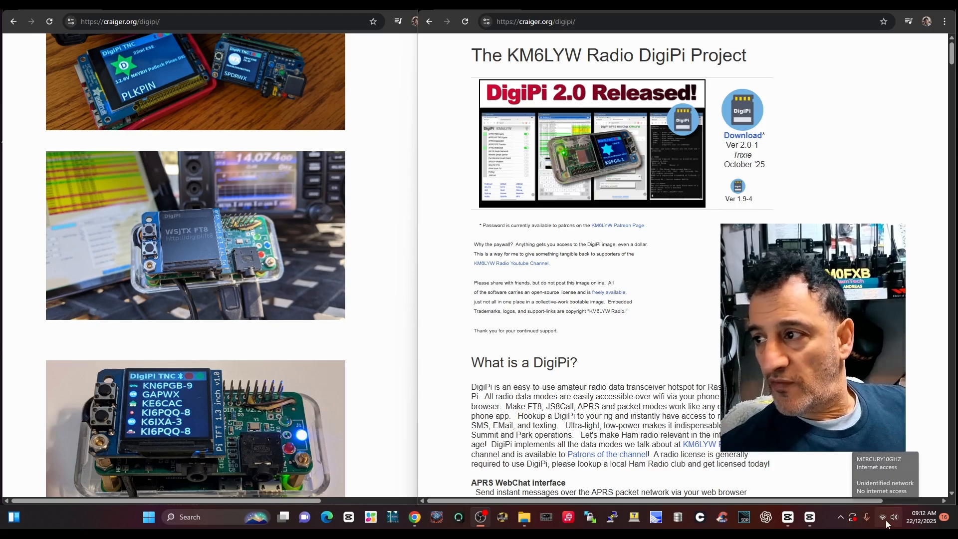
{"action": "left_click", "coordinate": [894, 517]}
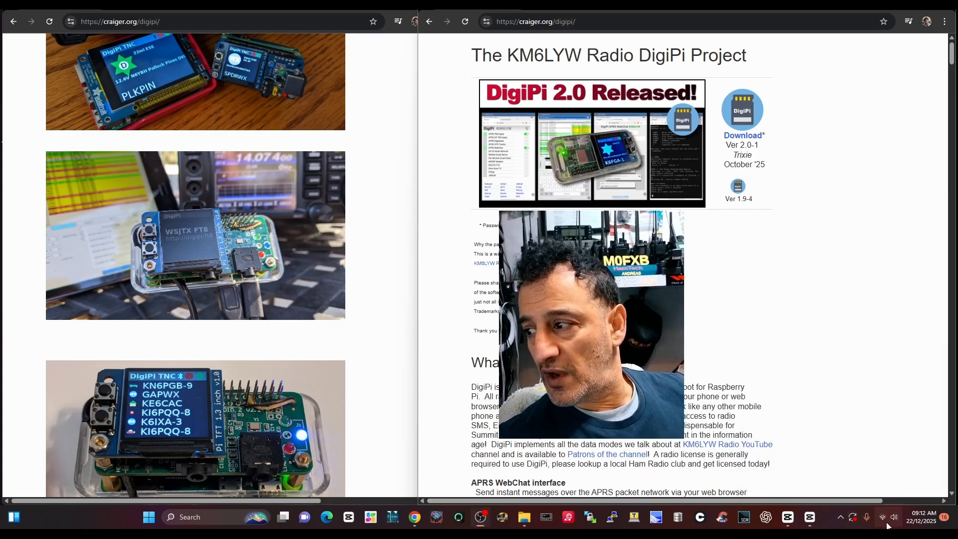
{"action": "left_click", "coordinate": [881, 516]}
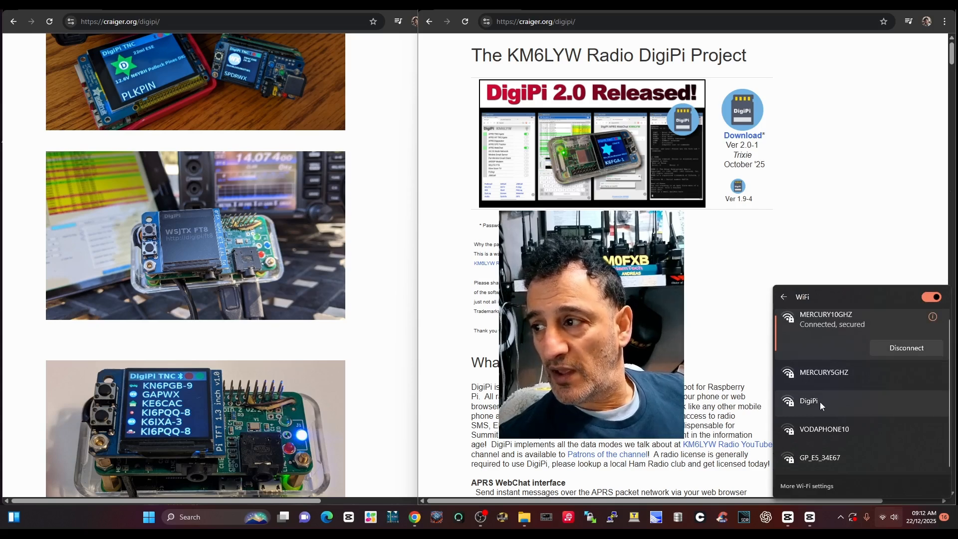
{"action": "left_click", "coordinate": [809, 401]}
{"action": "type", "text": "http://10.0.0.5"}
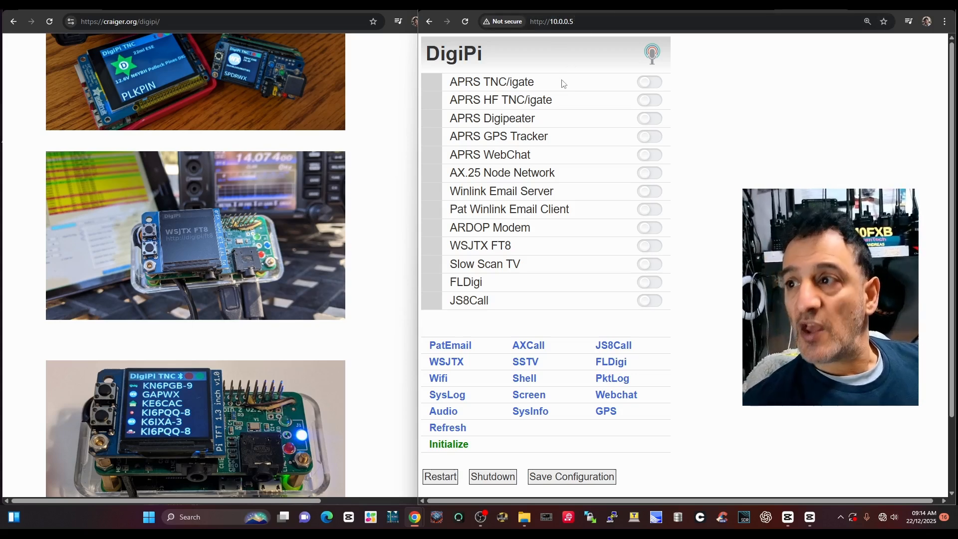
{"action": "mouse_move", "coordinate": [527, 304]}
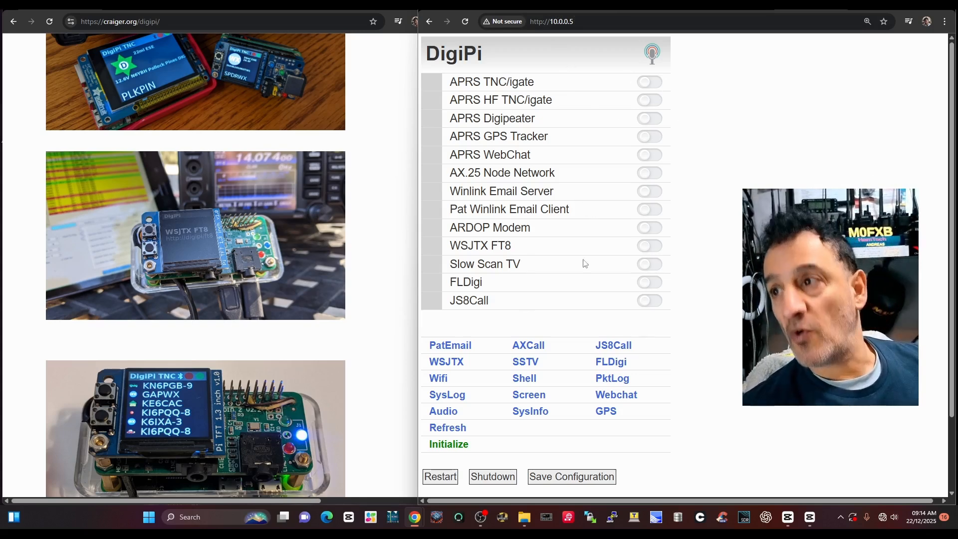
{"action": "mouse_move", "coordinate": [527, 345]}
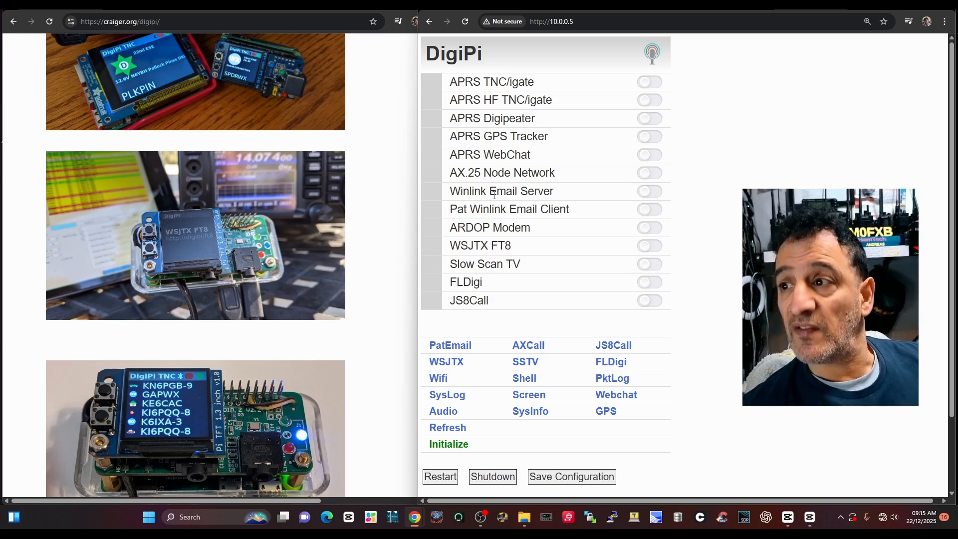
{"action": "mouse_move", "coordinate": [562, 206]}
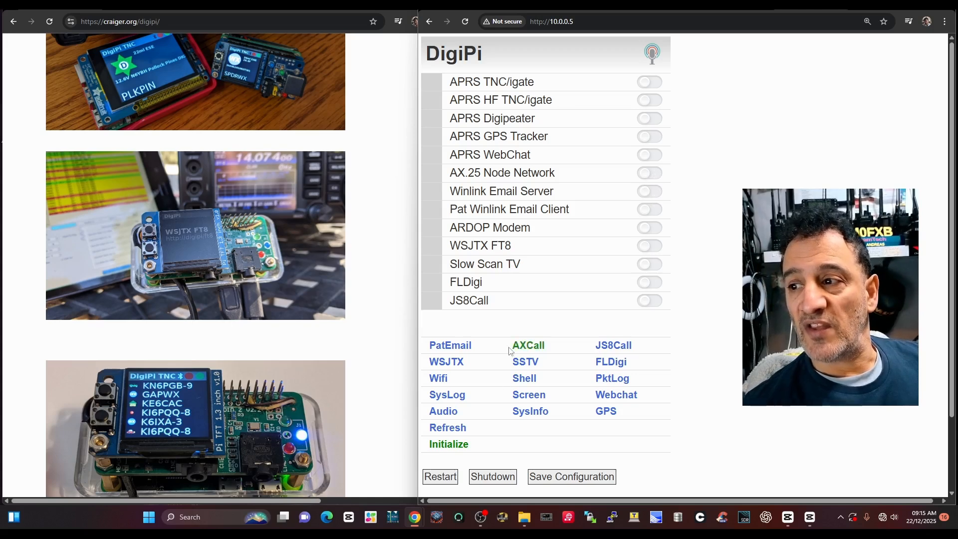
{"action": "mouse_move", "coordinate": [691, 344]}
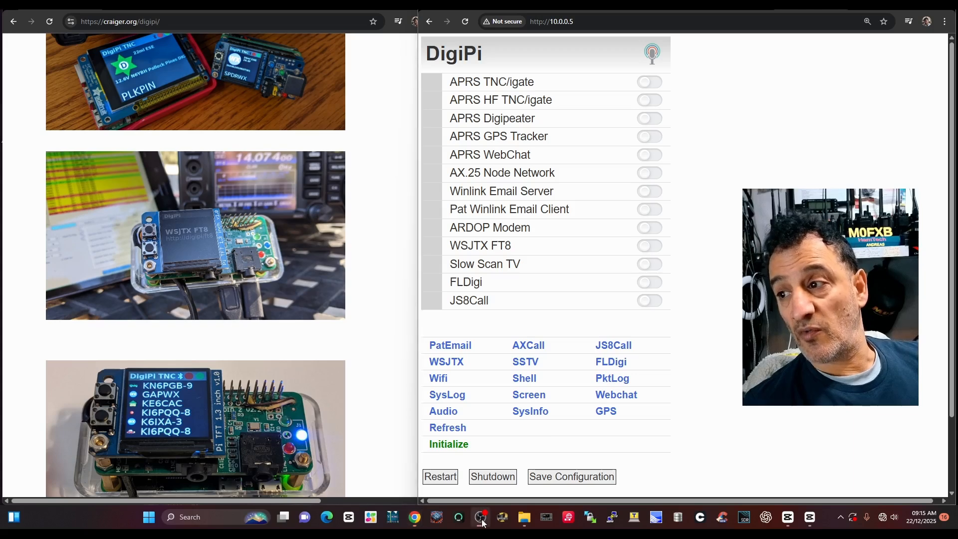
{"action": "mouse_move", "coordinate": [600, 223]}
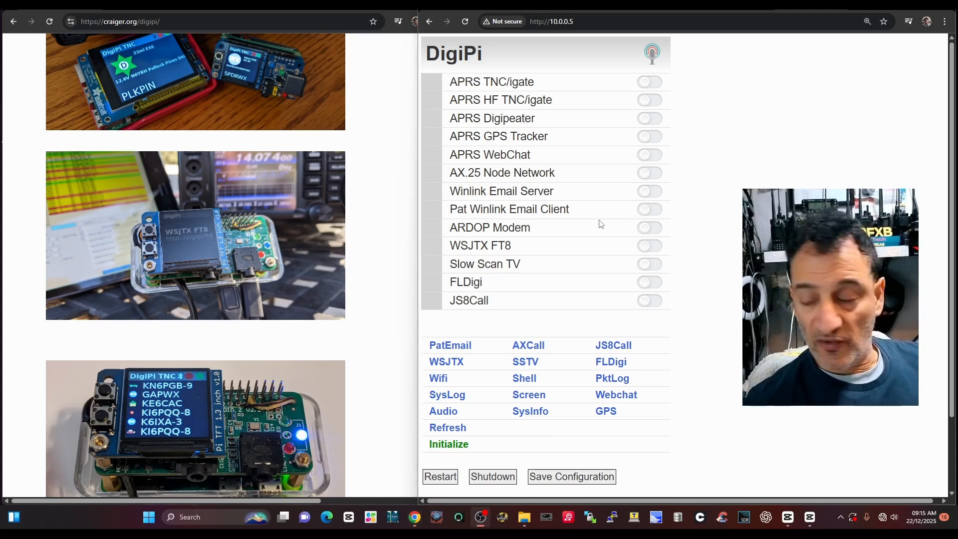
{"action": "mouse_move", "coordinate": [639, 313]}
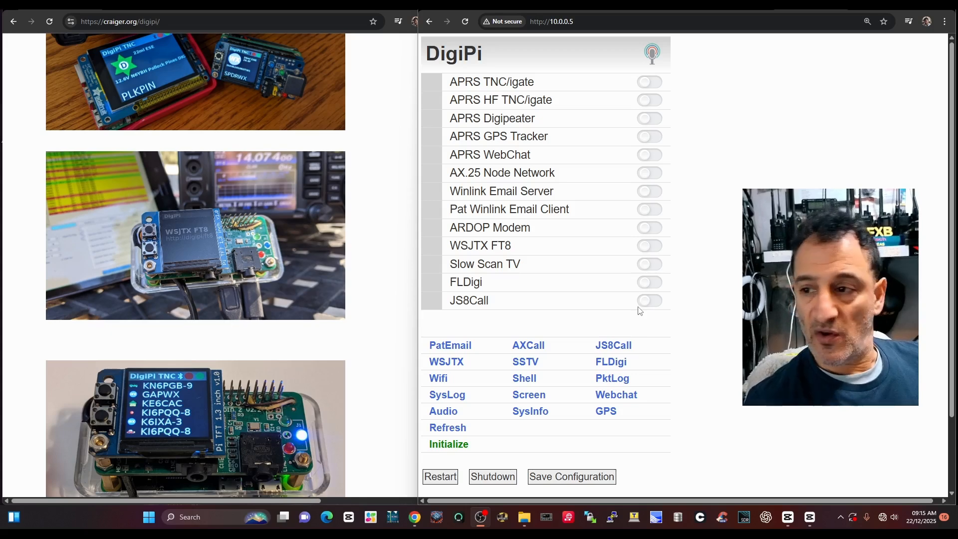
{"action": "mouse_move", "coordinate": [739, 394]}
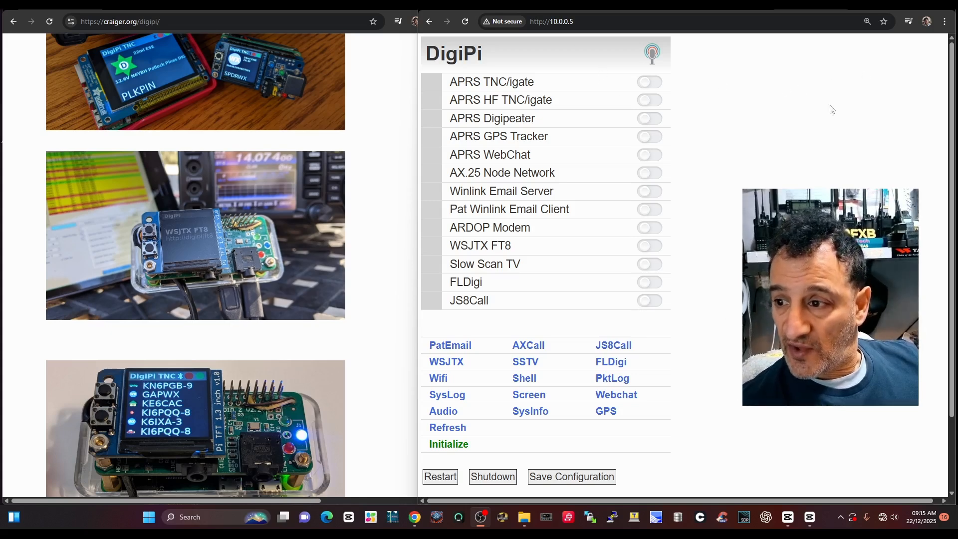
Go to the DigiPi Initialize setup form from the control panel.
{"action": "left_click", "coordinate": [448, 443]}
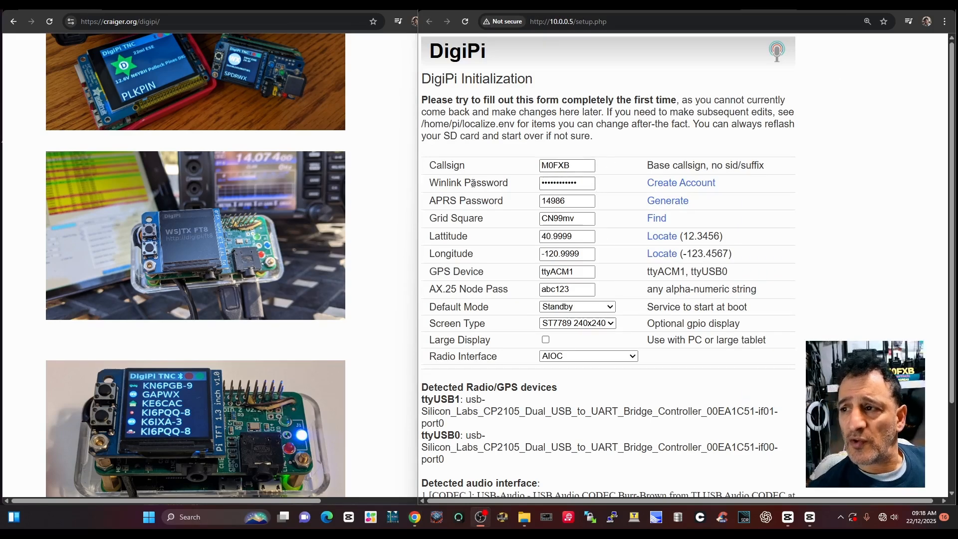
Generate an APRS passcode for the callsign on the setup form.
{"action": "left_click", "coordinate": [566, 183]}
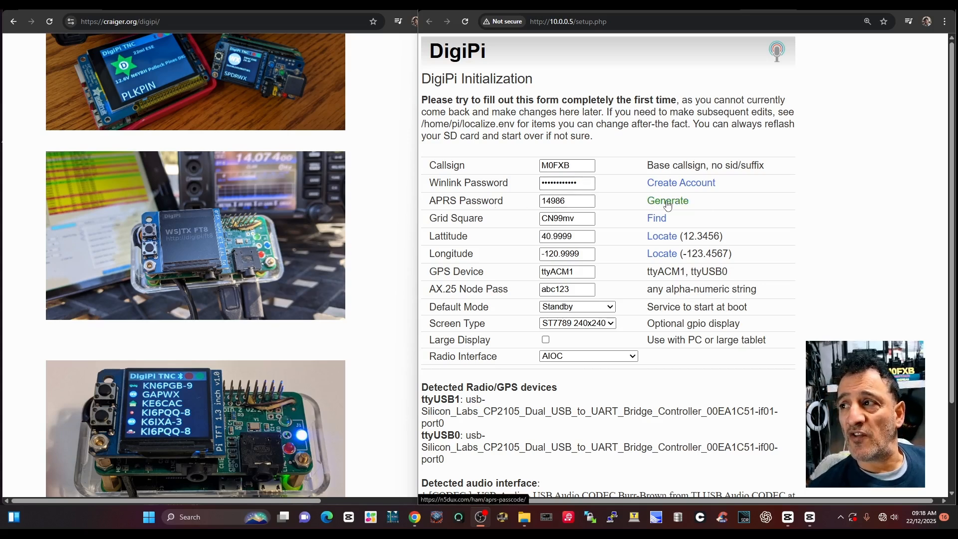
{"action": "left_click", "coordinate": [668, 200]}
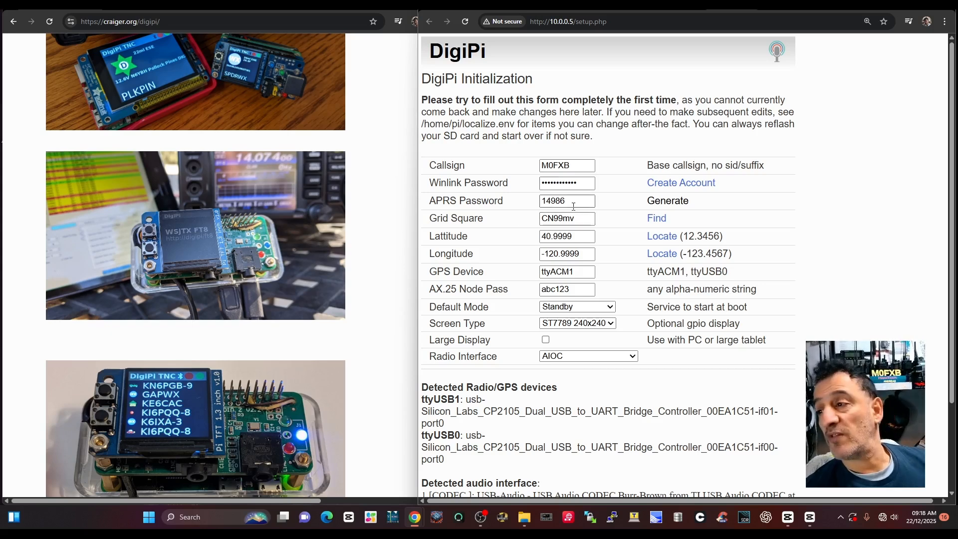
{"action": "mouse_move", "coordinate": [657, 218]}
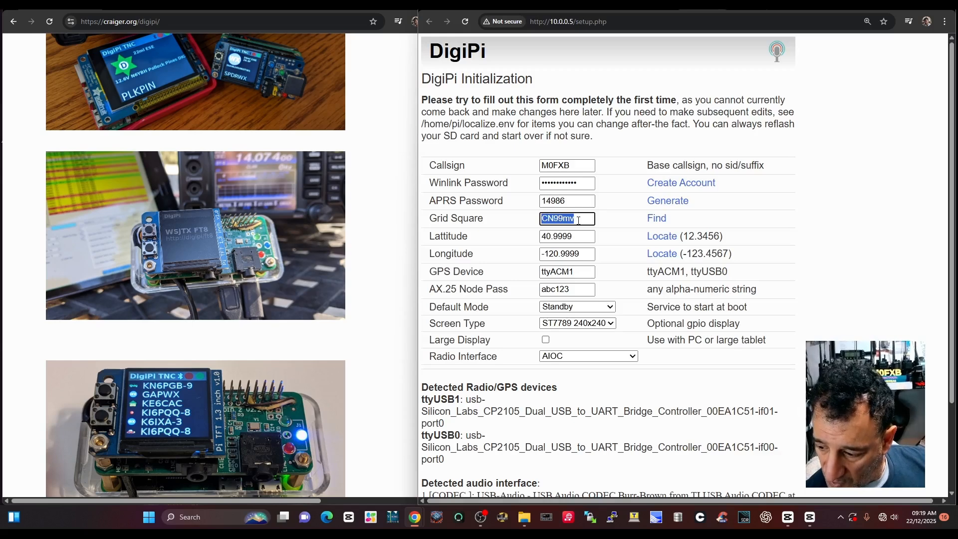
Enter grid square IO81MI and latitude 51.369, then move to the longitude field.
{"action": "type", "text": "IO"}
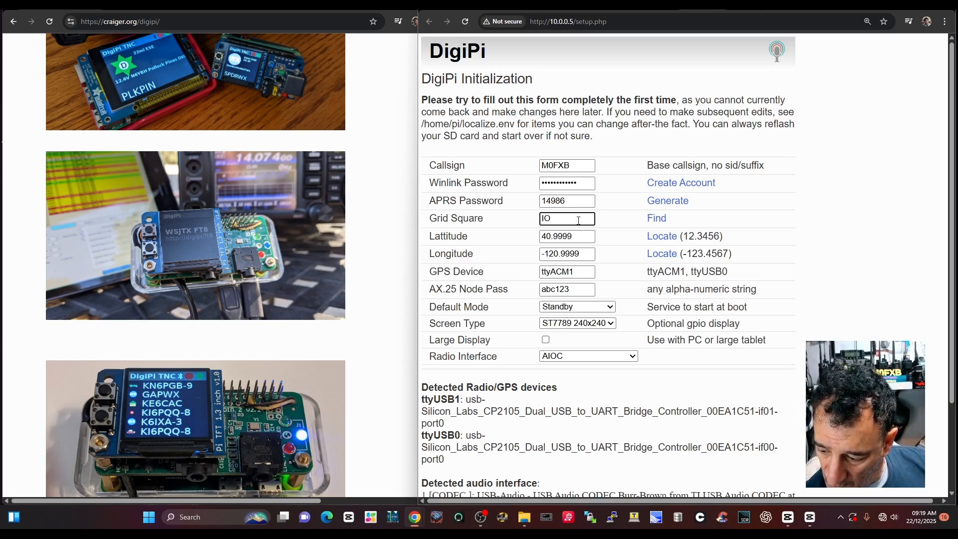
{"action": "type", "text": "81"}
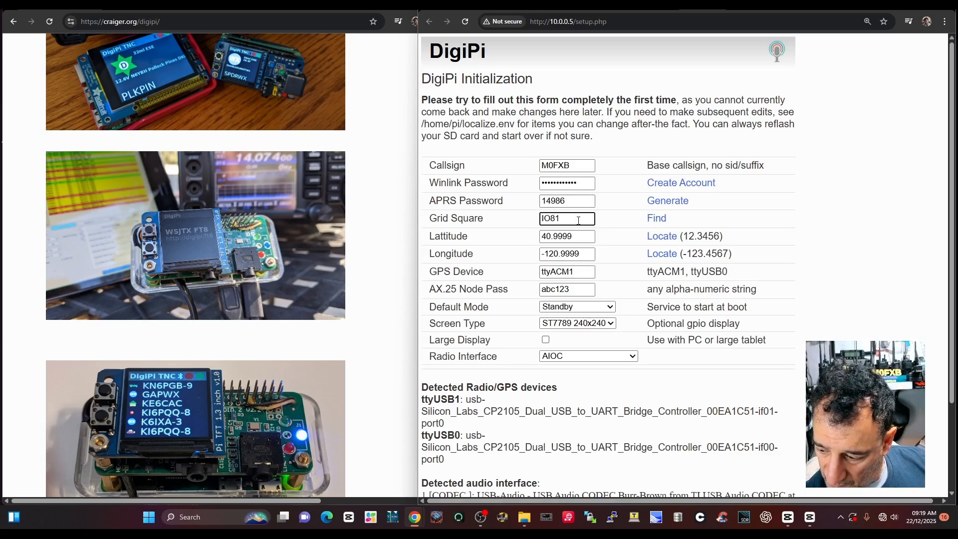
{"action": "type", "text": "MI"}
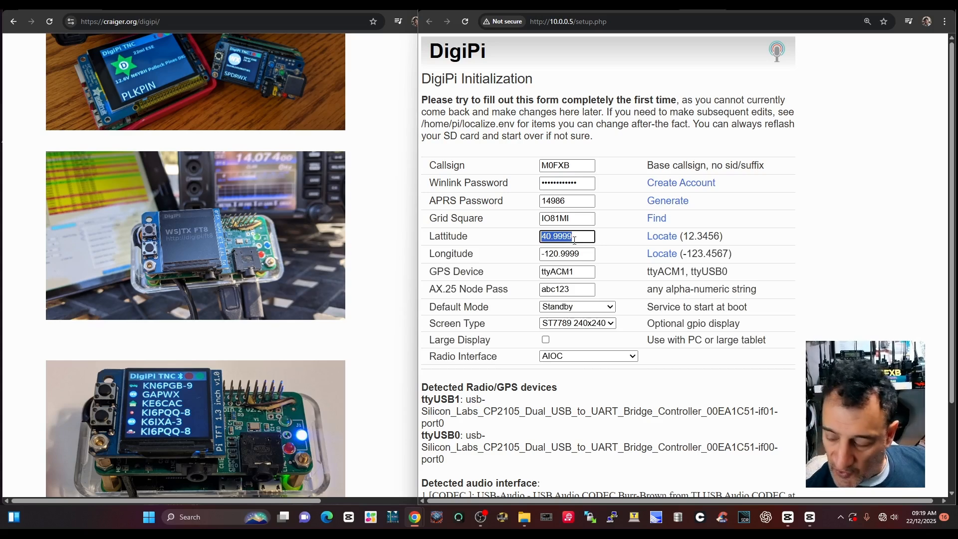
{"action": "type", "text": "51"}
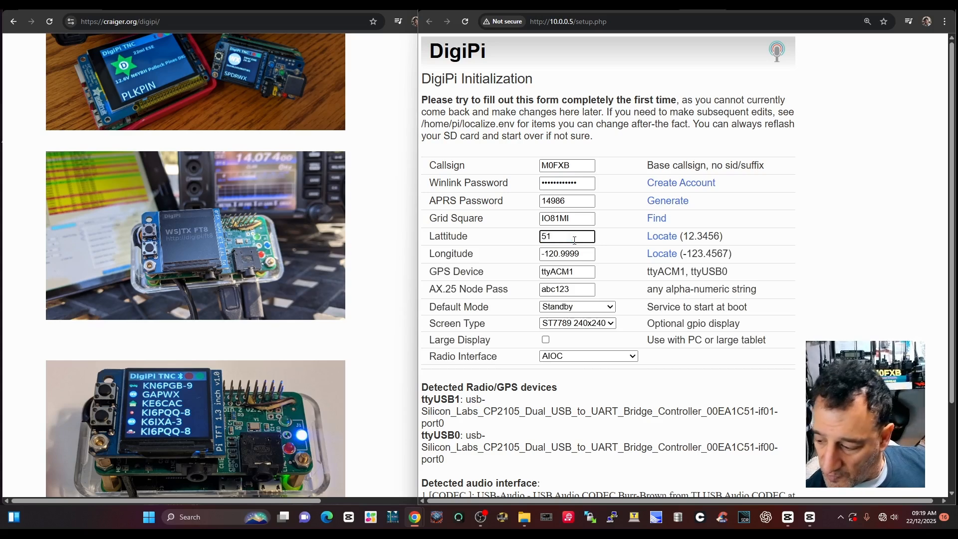
{"action": "type", "text": ".9"}
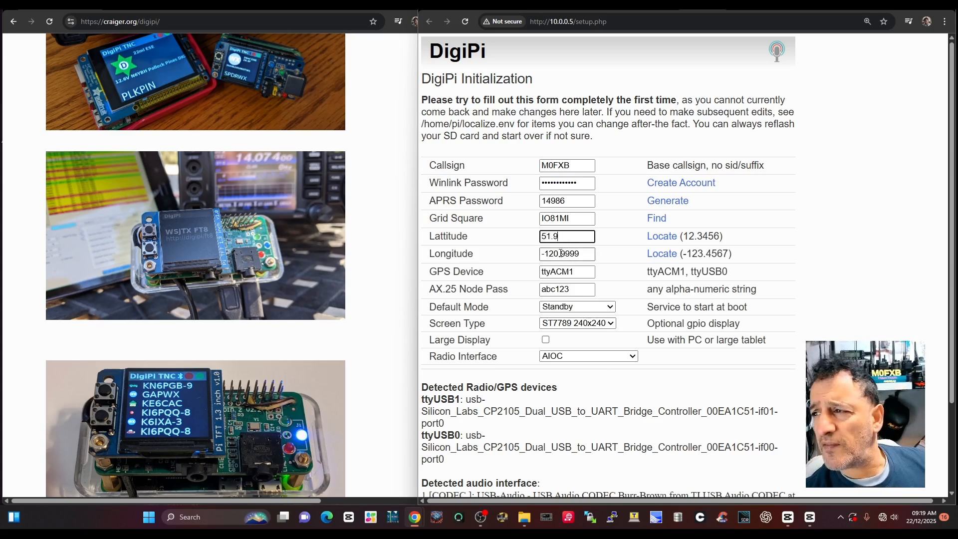
{"action": "left_click", "coordinate": [567, 254]}
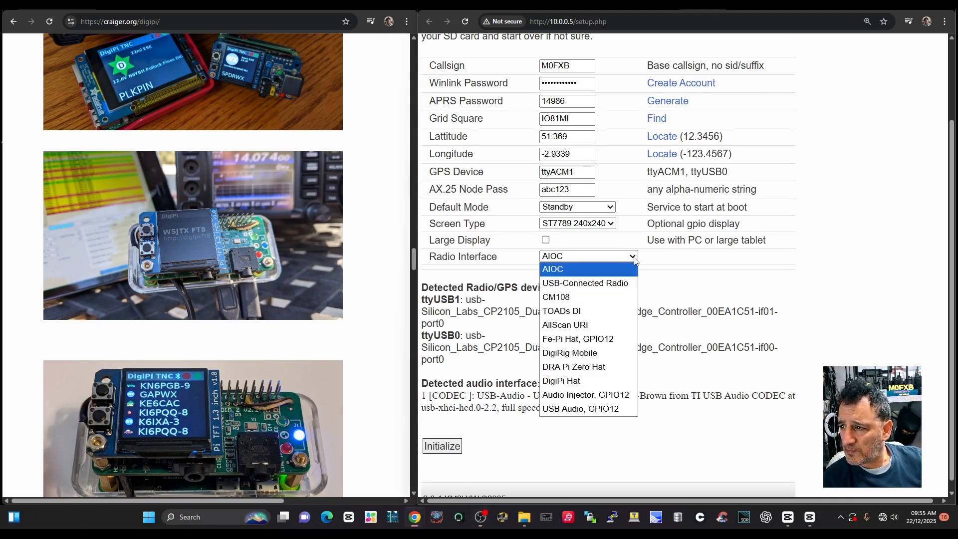
{"action": "mouse_move", "coordinate": [584, 283]}
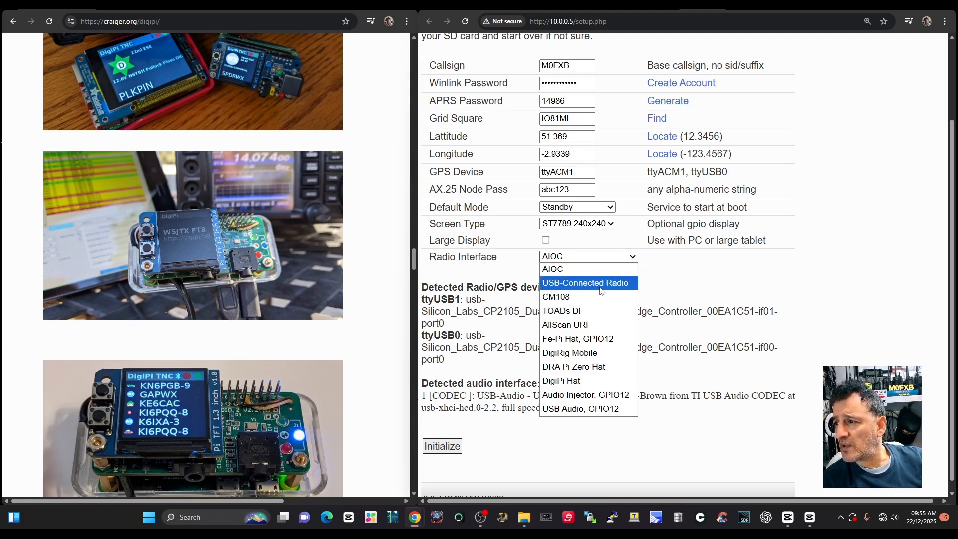
Choose USB-Connected Radio as the radio interface and review its rig fields.
{"action": "left_click", "coordinate": [585, 283]}
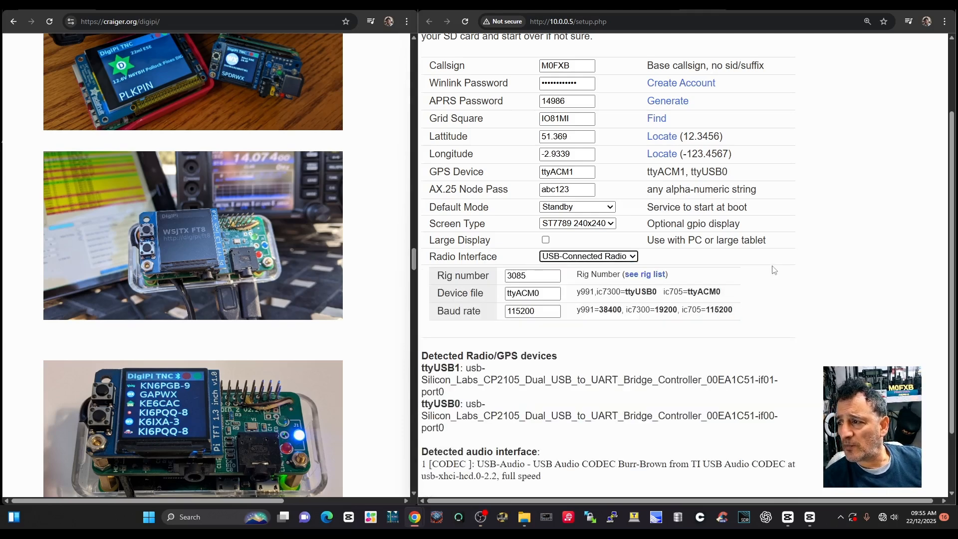
{"action": "scroll", "scroll_direction": "down", "scroll_amount": 3}
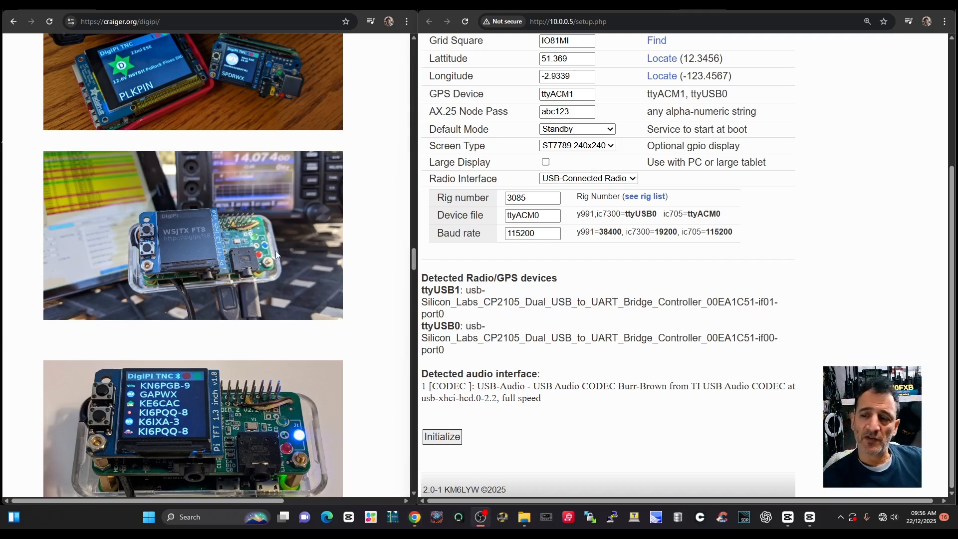
{"action": "mouse_move", "coordinate": [193, 190]}
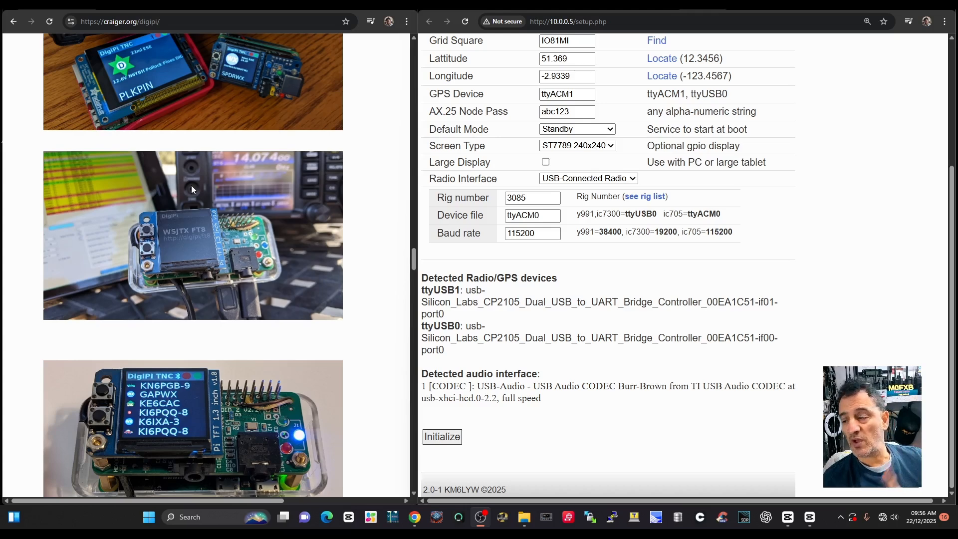
{"action": "mouse_move", "coordinate": [287, 287]}
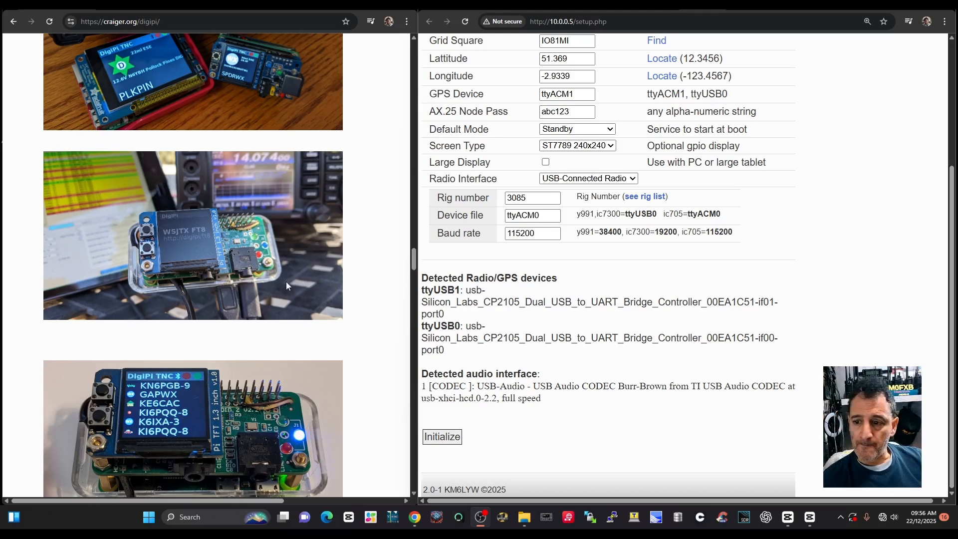
{"action": "mouse_move", "coordinate": [258, 224]}
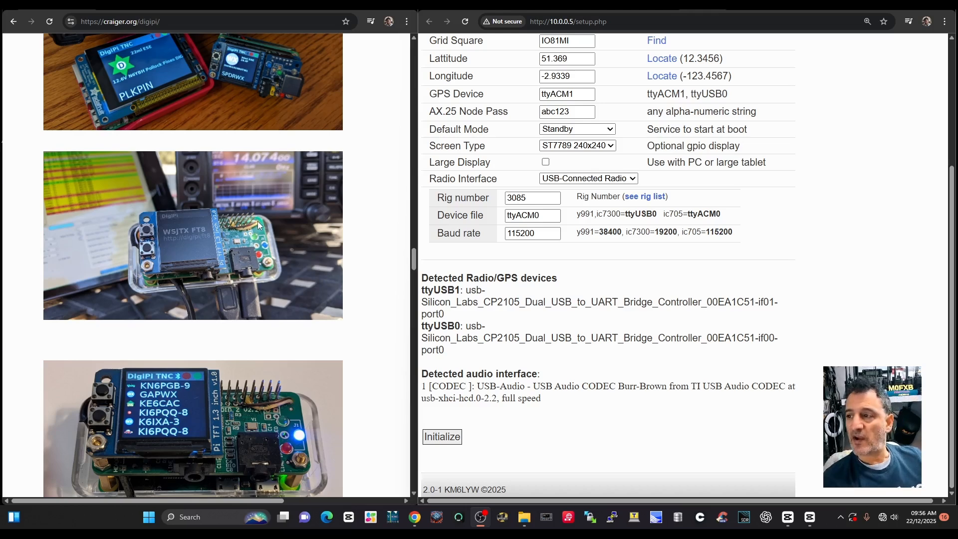
{"action": "mouse_move", "coordinate": [343, 426]}
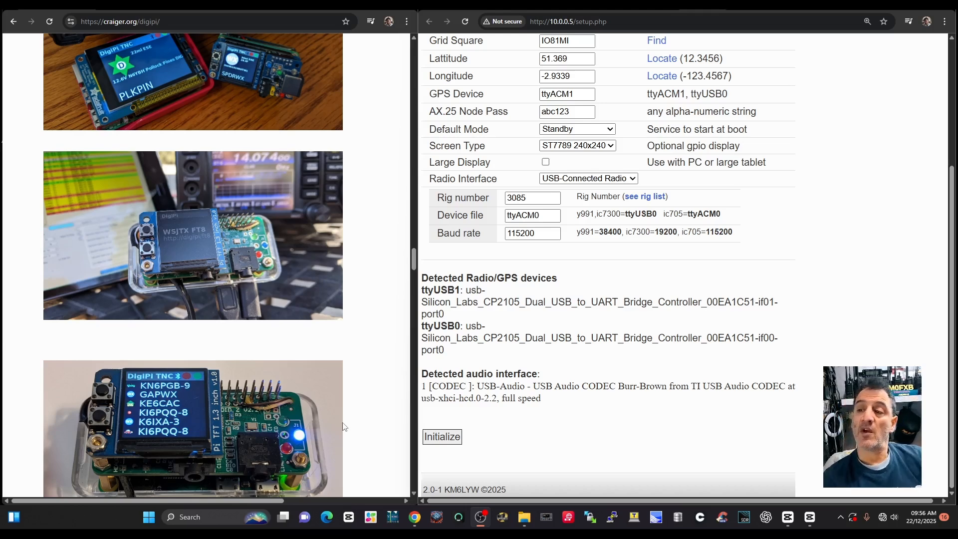
{"action": "mouse_move", "coordinate": [392, 402]}
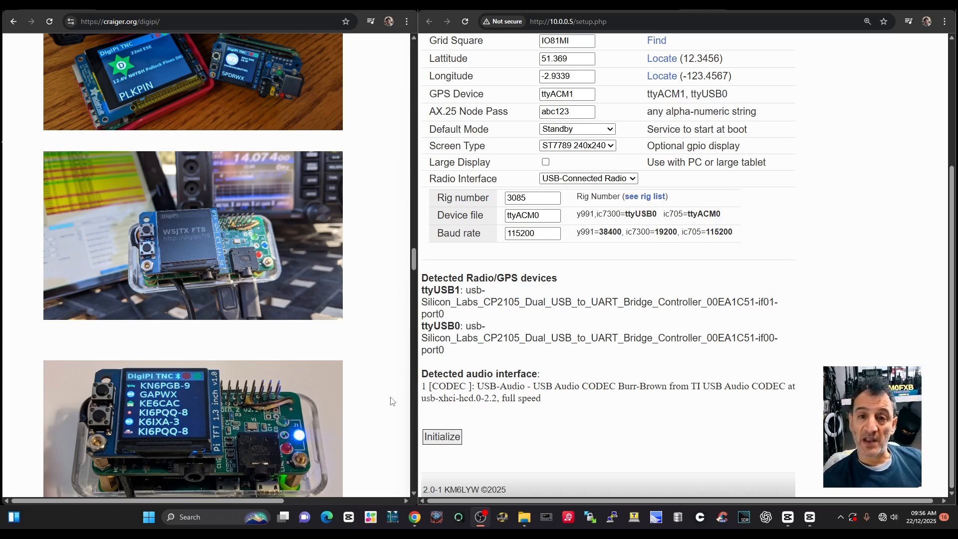
{"action": "mouse_move", "coordinate": [392, 421]}
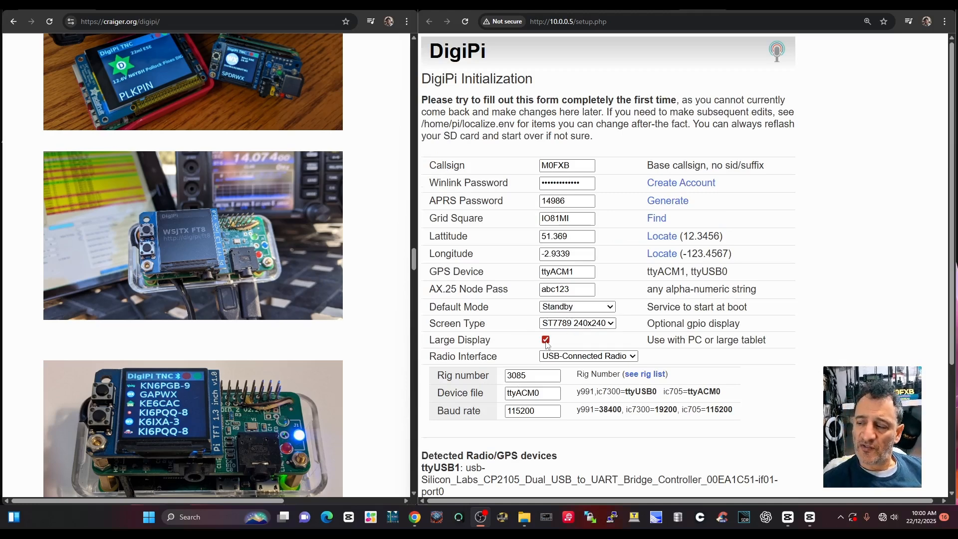
{"action": "mouse_move", "coordinate": [716, 233]}
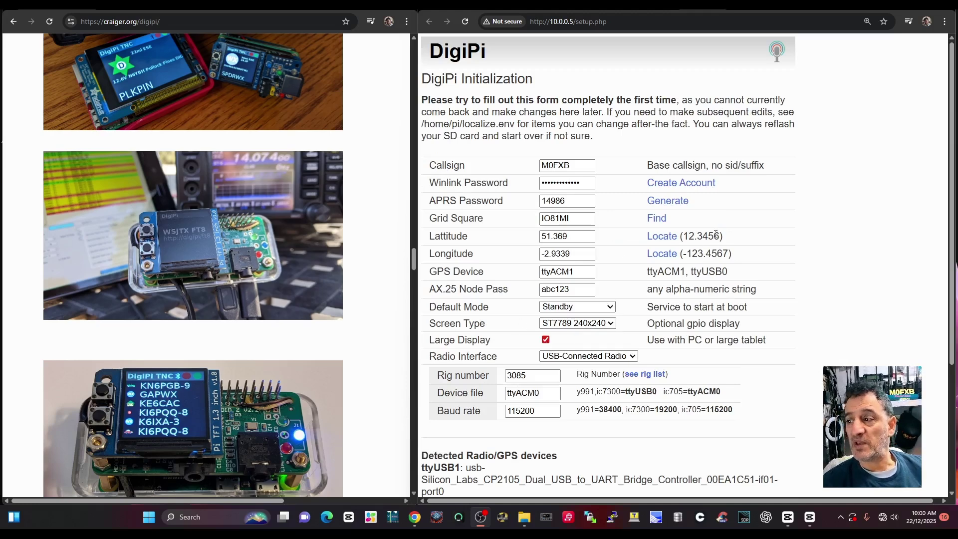
{"action": "left_click", "coordinate": [575, 322]}
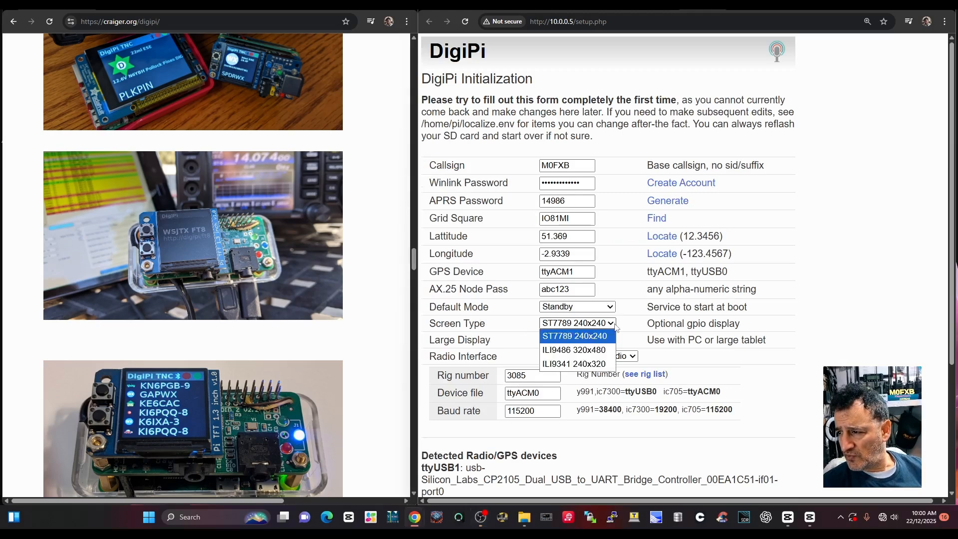
{"action": "left_click", "coordinate": [574, 335]}
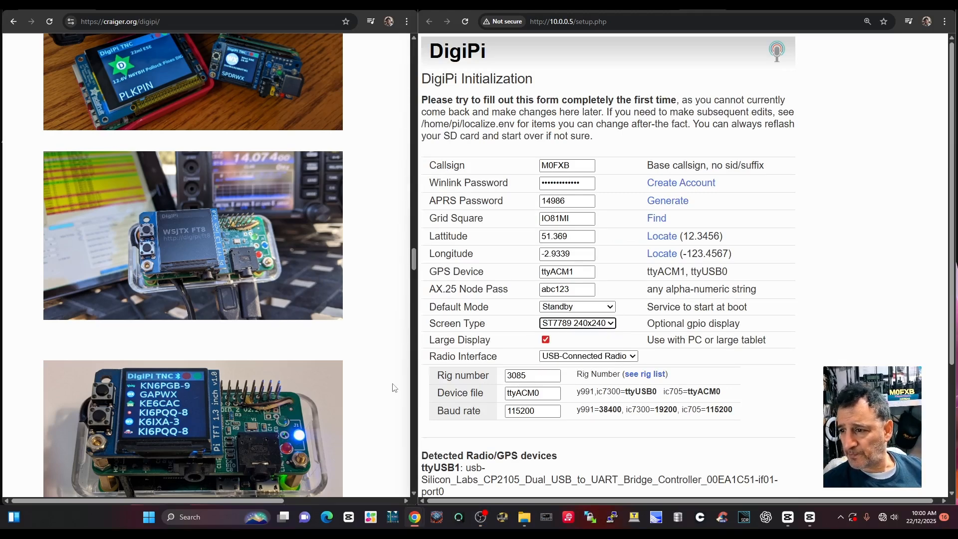
{"action": "scroll", "scroll_direction": "down", "scroll_amount": 3}
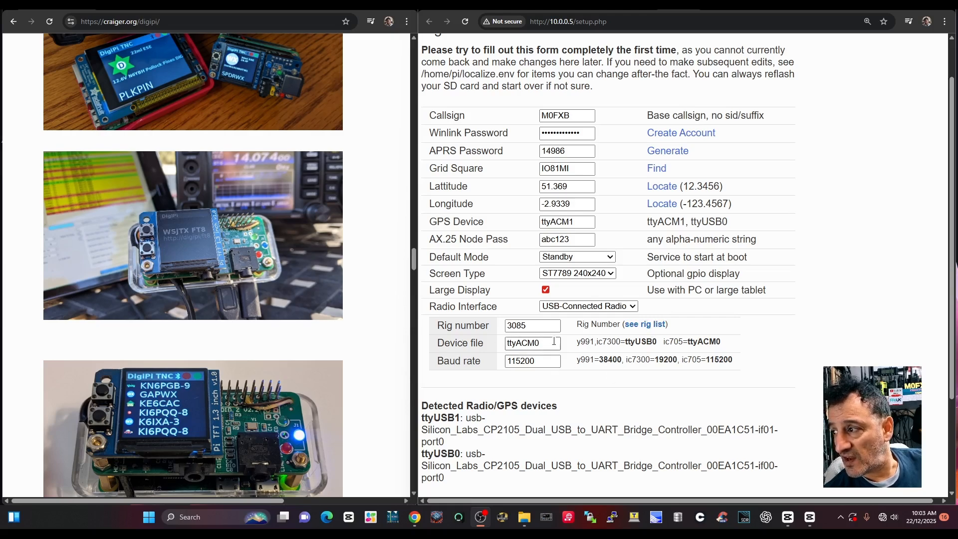
Look through the supported rig list for the Yaesu FT-991 entry, rig 1035.
{"action": "left_click", "coordinate": [645, 323]}
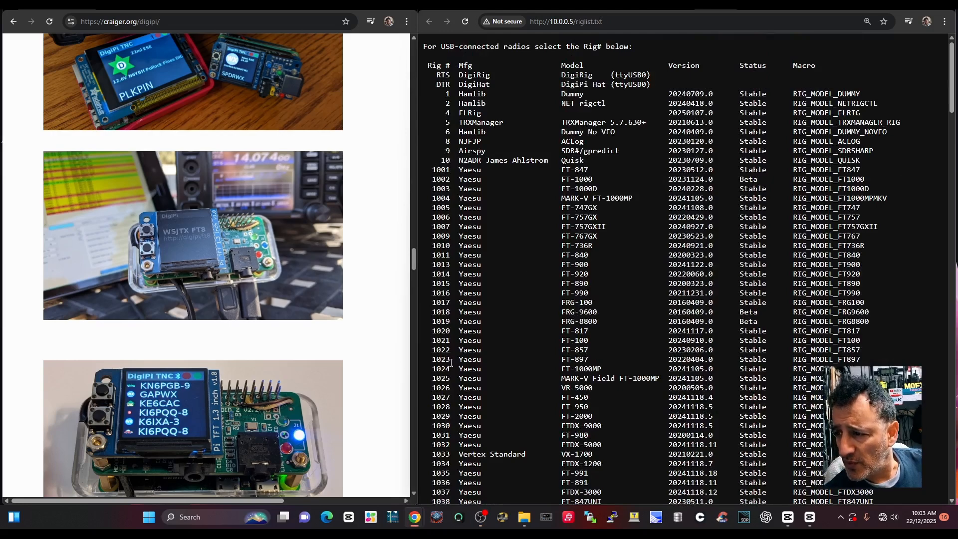
{"action": "scroll", "scroll_direction": "down", "scroll_amount": 3}
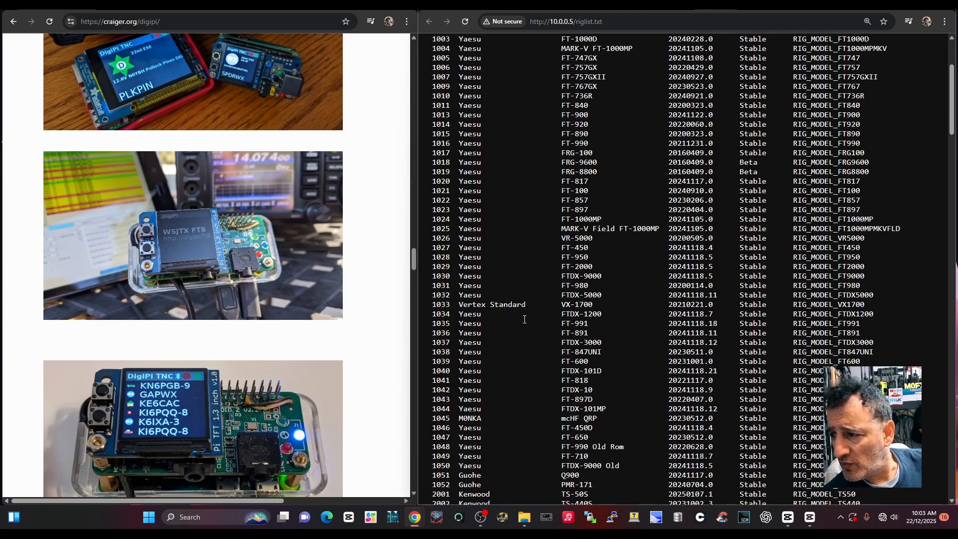
{"action": "scroll", "scroll_direction": "up", "scroll_amount": 3}
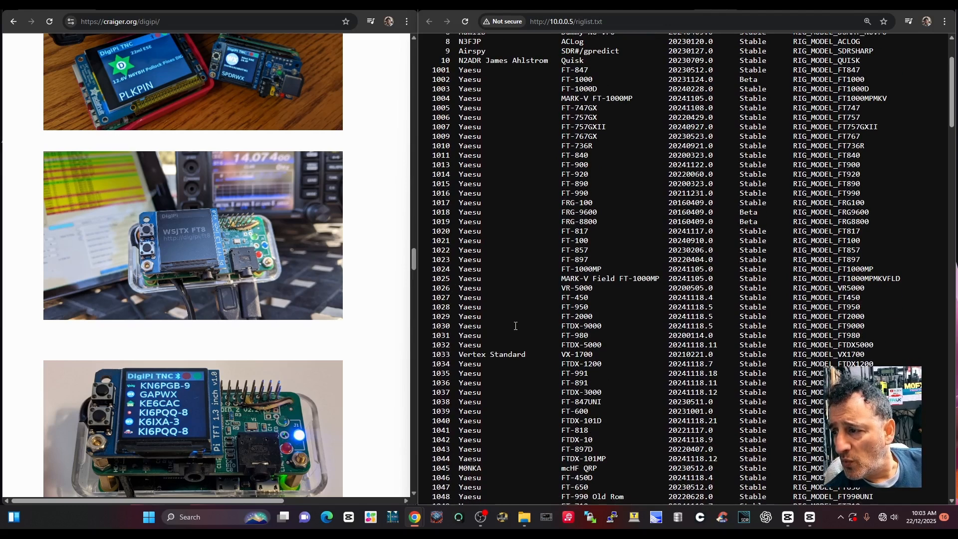
{"action": "mouse_move", "coordinate": [579, 373]}
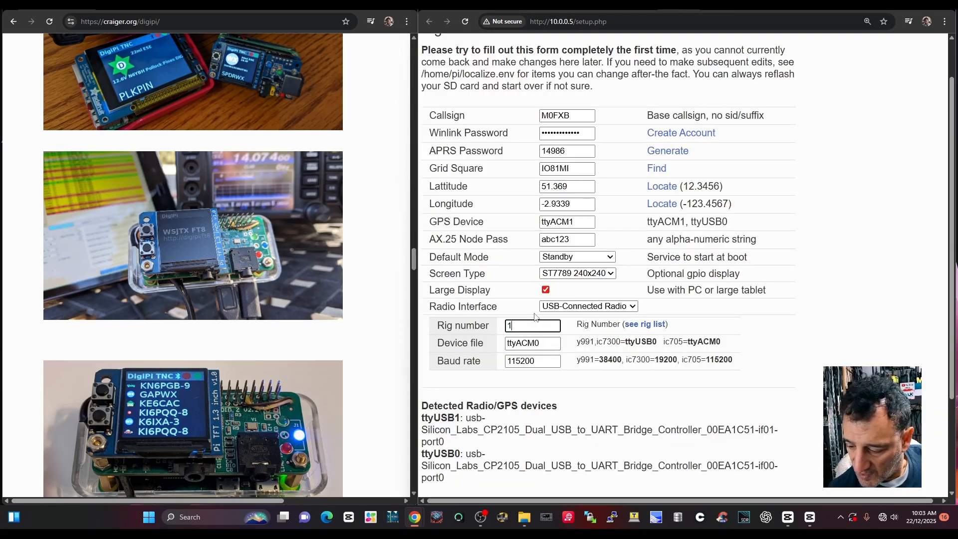
Set the rig number to 1035 and review the baud rate for 38400.
{"action": "type", "text": "03"}
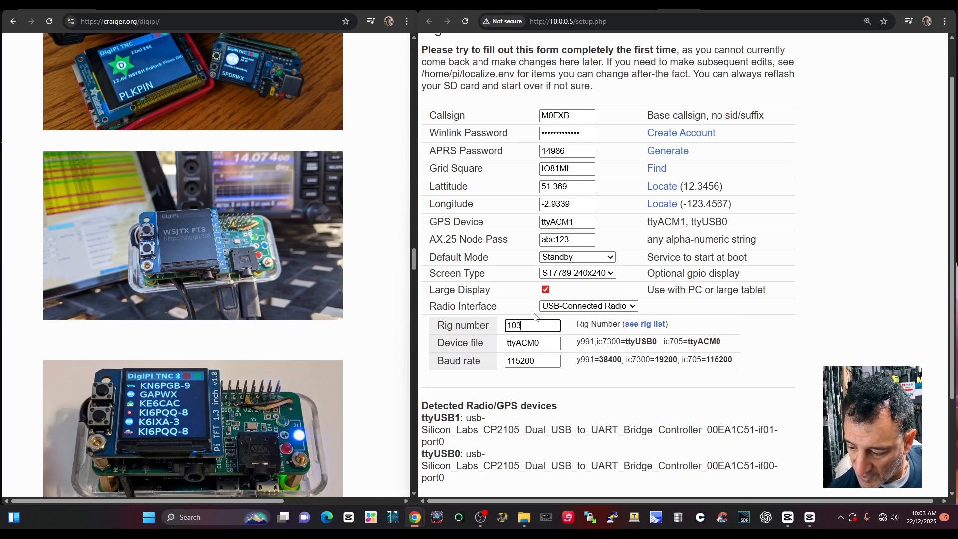
{"action": "type", "text": "5"}
{"action": "left_click", "coordinate": [533, 360]}
{"action": "type", "text": "38400"}
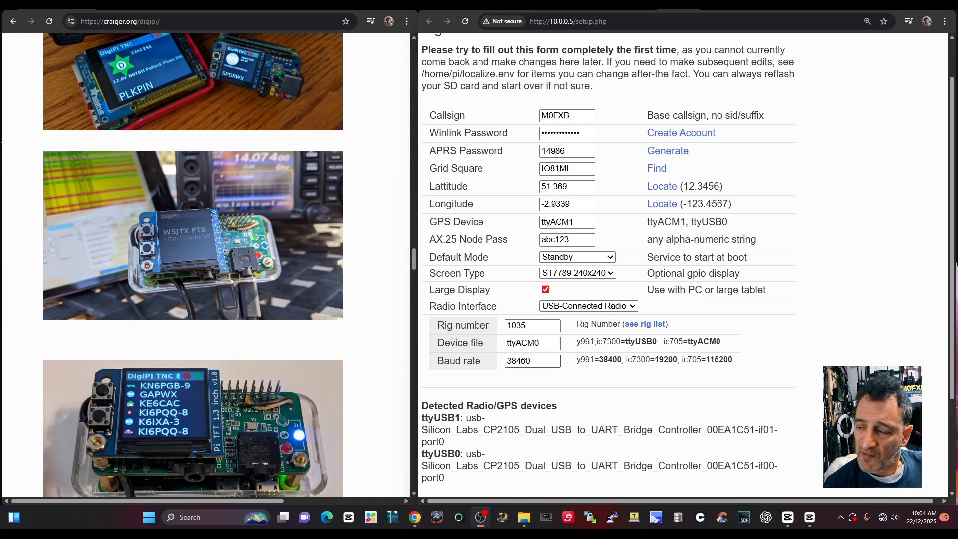
{"action": "scroll", "scroll_direction": "down", "scroll_amount": 3}
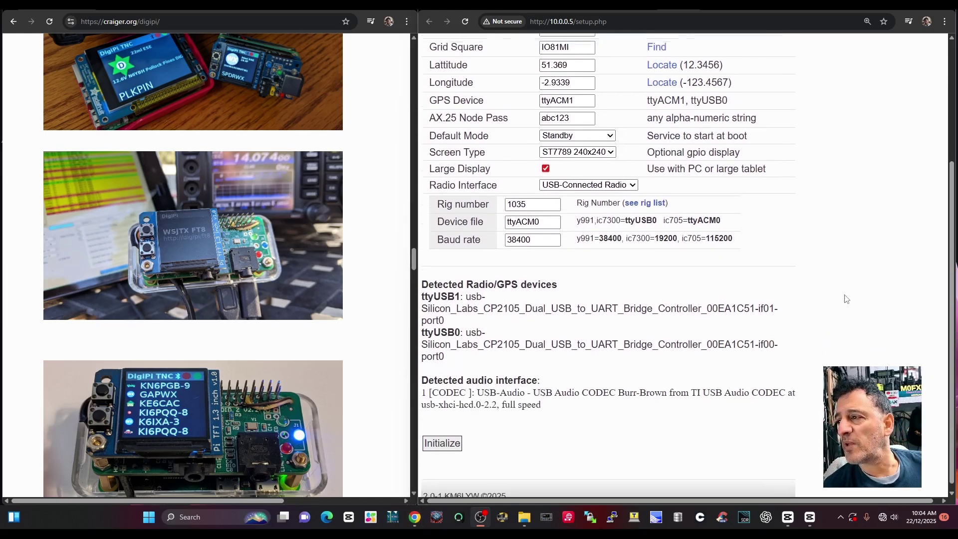
{"action": "scroll", "scroll_direction": "up", "scroll_amount": 3}
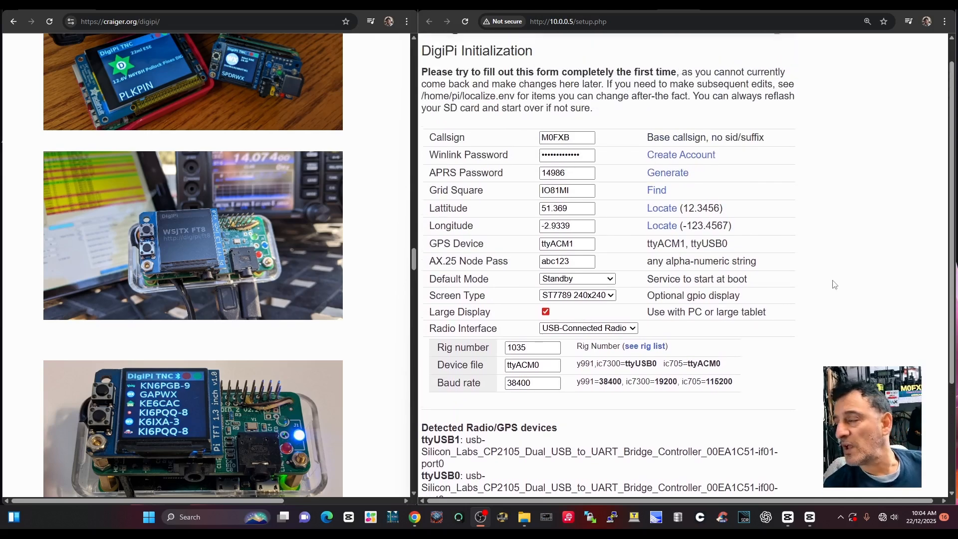
{"action": "mouse_move", "coordinate": [429, 411]}
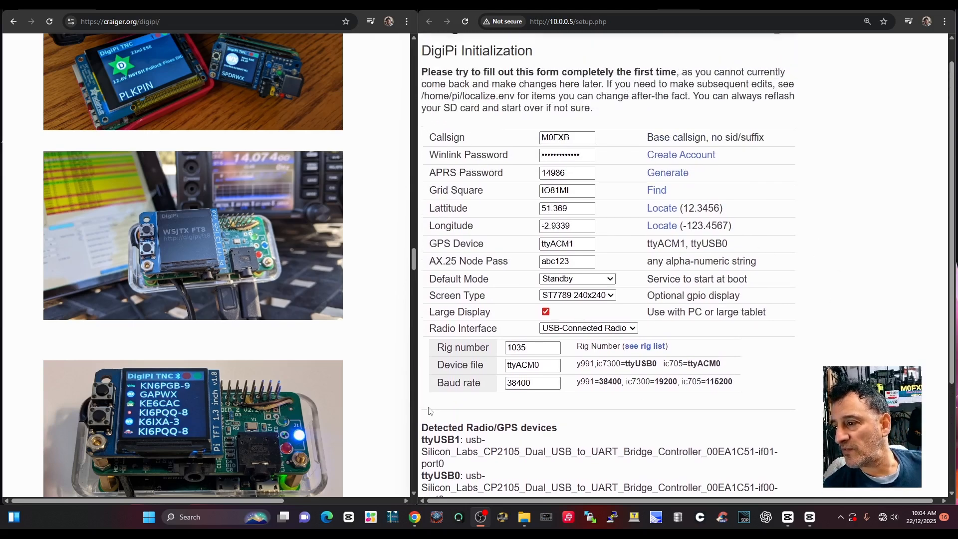
{"action": "scroll", "scroll_direction": "down", "scroll_amount": 3}
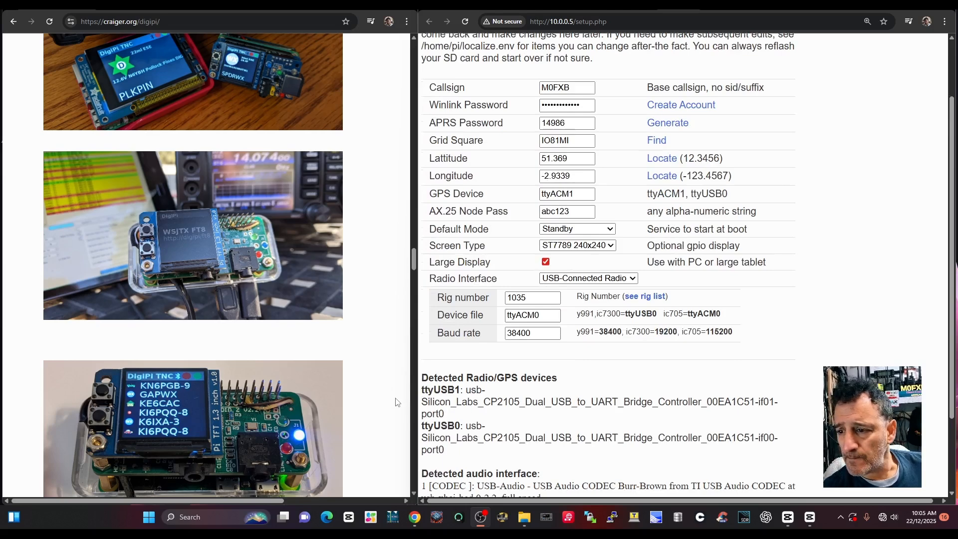
Replace the device file ttyACM0 with ttyUSB0.
{"action": "left_click", "coordinate": [532, 315]}
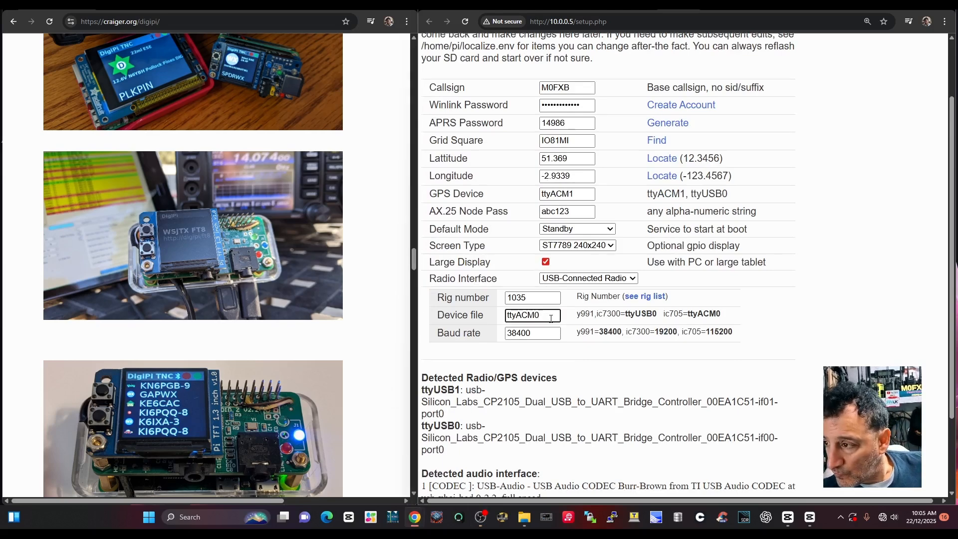
{"action": "key", "text": "Backspace"}
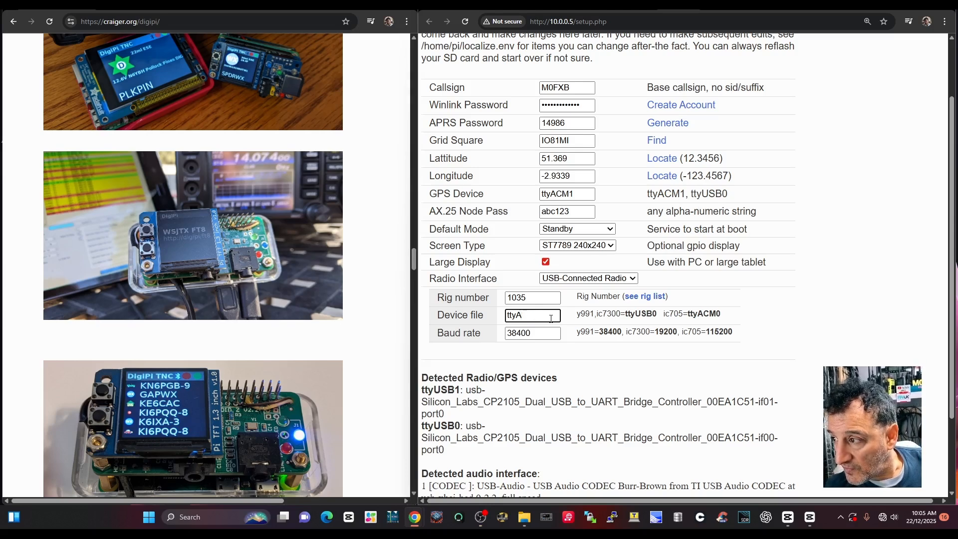
{"action": "key", "text": "Backspace"}
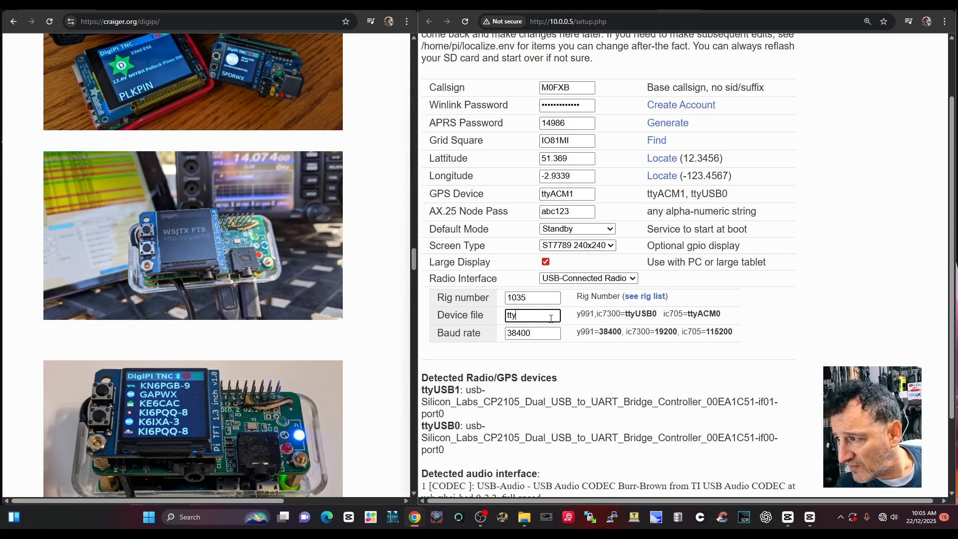
{"action": "type", "text": "usb"}
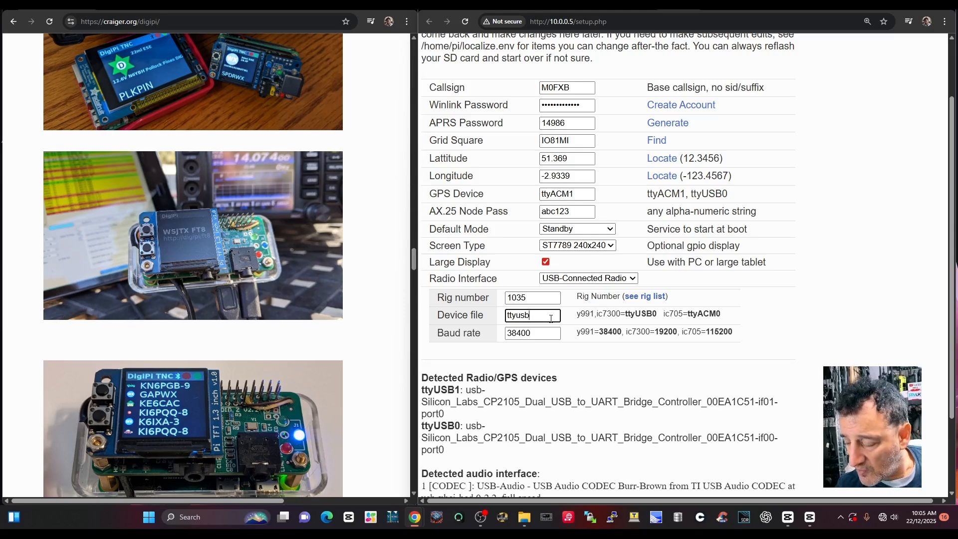
{"action": "key", "text": "BackSpace"}
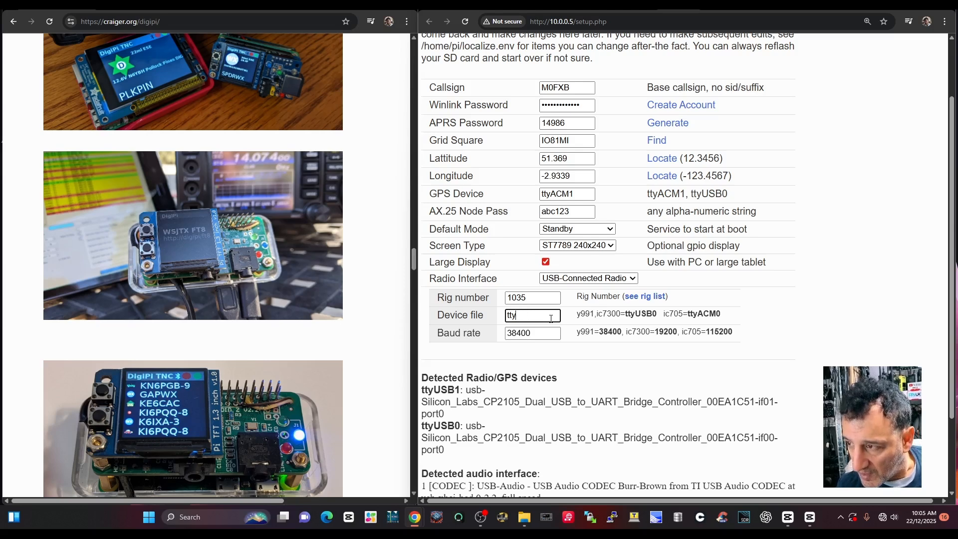
{"action": "type", "text": "US"}
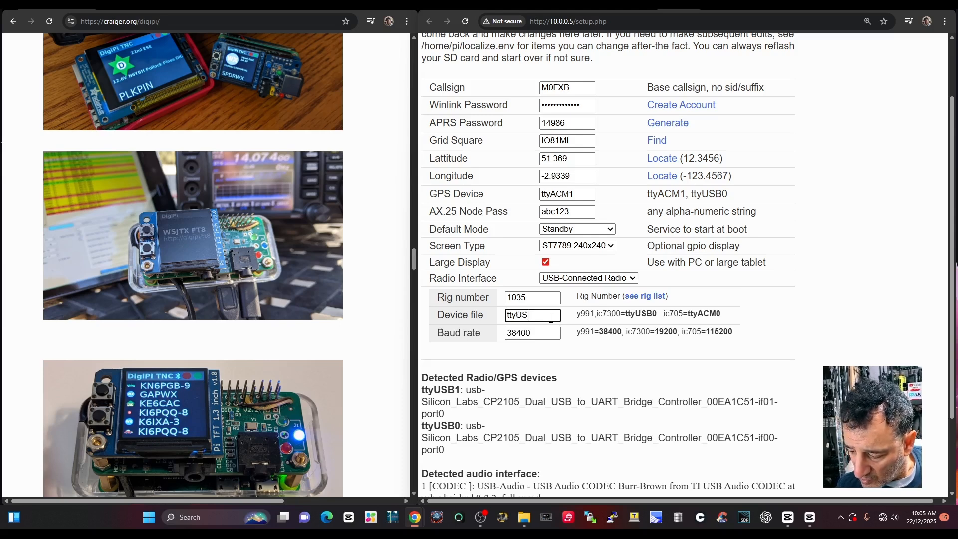
{"action": "type", "text": "B0"}
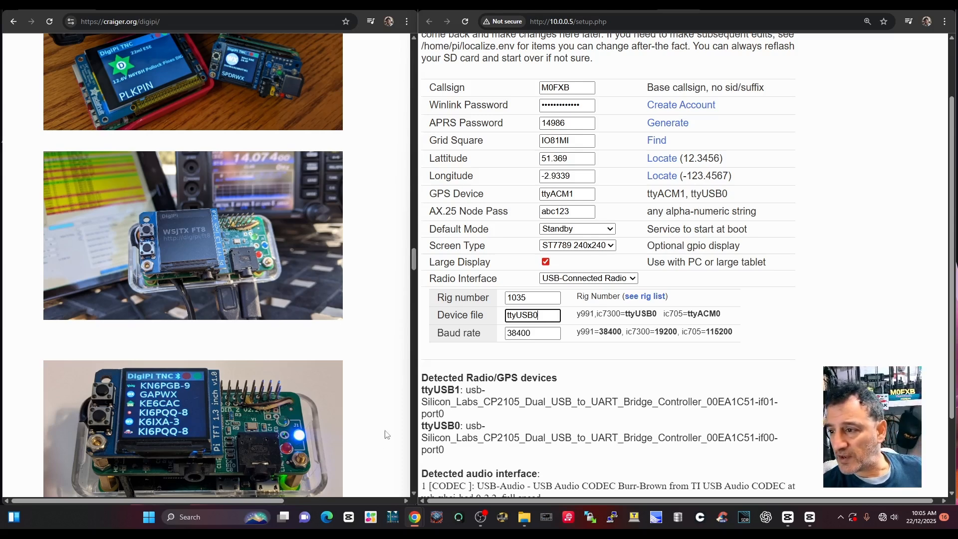
{"action": "scroll", "scroll_direction": "down", "scroll_amount": 3}
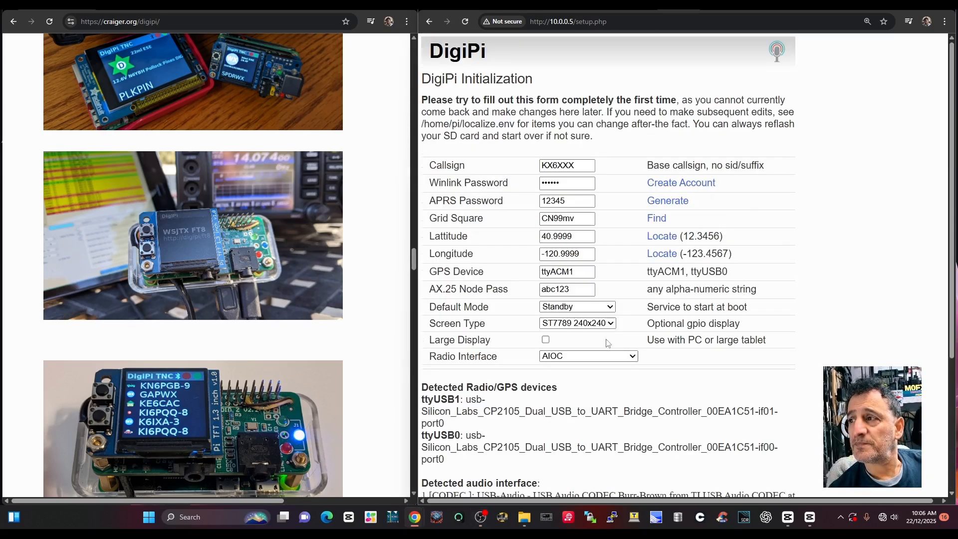
{"action": "mouse_move", "coordinate": [394, 402]}
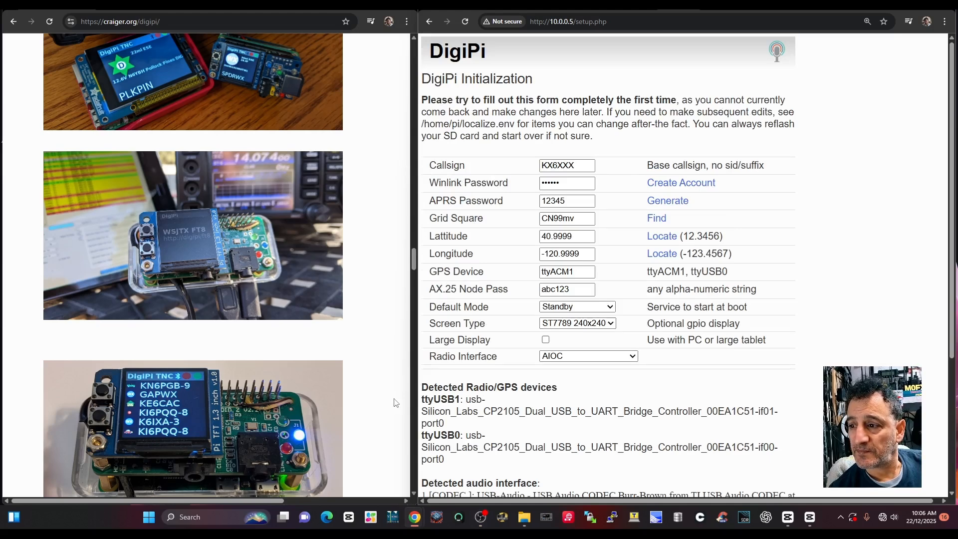
{"action": "mouse_move", "coordinate": [244, 262]}
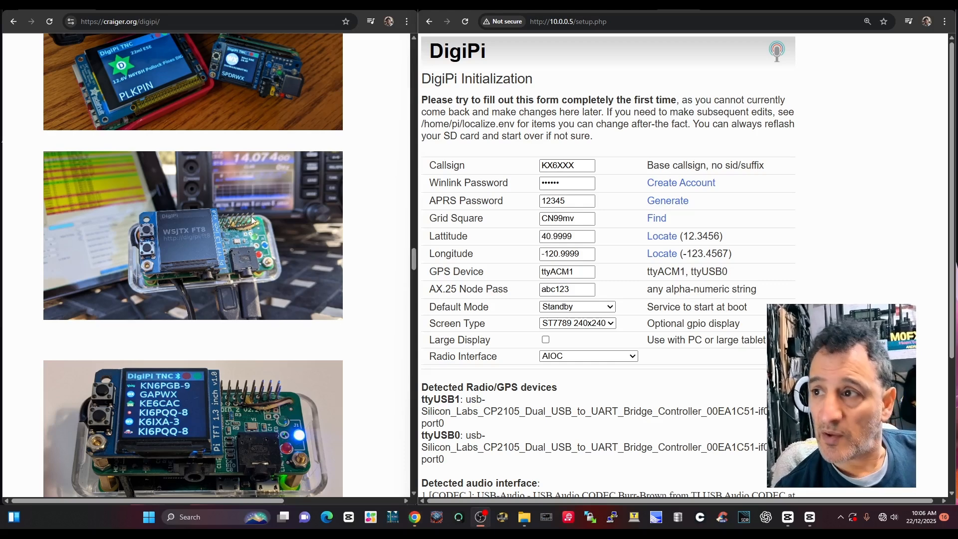
{"action": "mouse_move", "coordinate": [487, 13]}
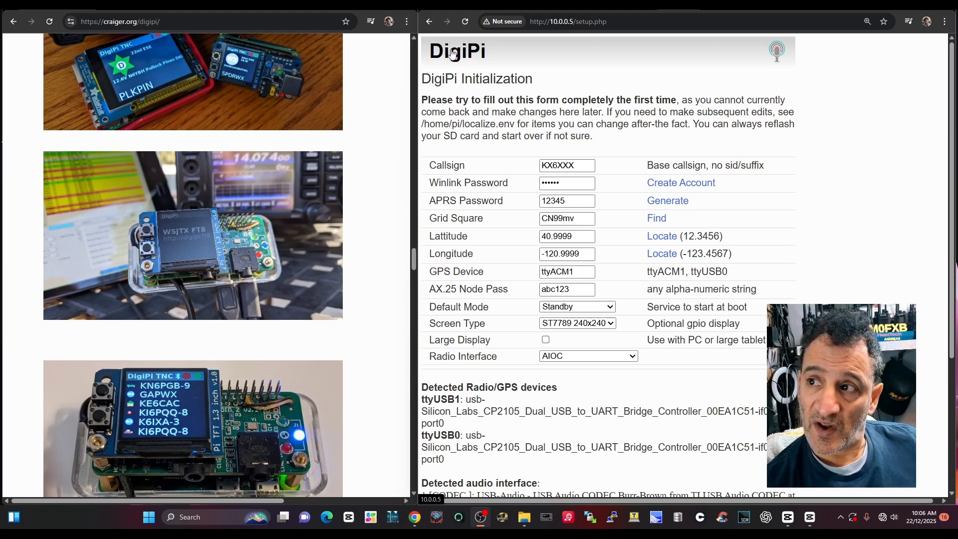
{"action": "mouse_move", "coordinate": [412, 392]}
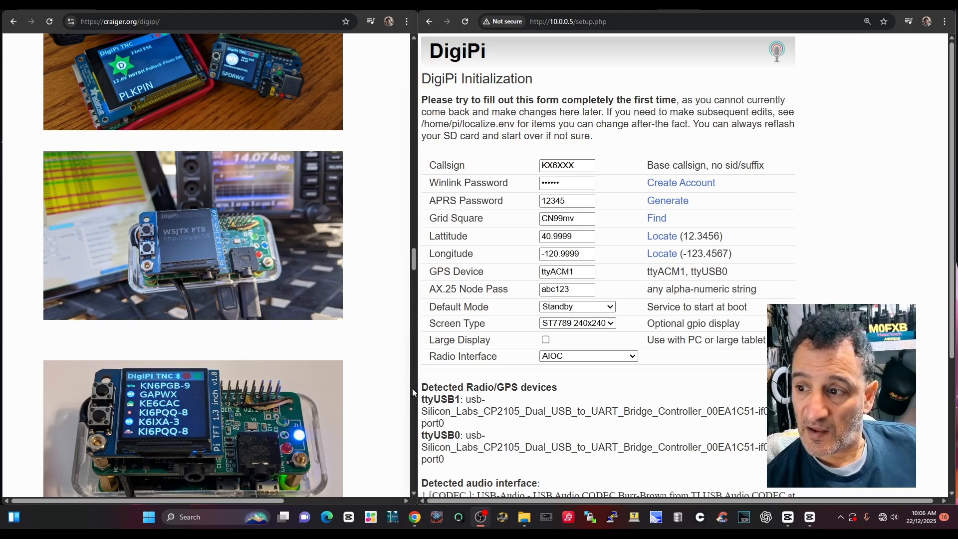
Restart DigiPi after 'Changes applied.' so the initialization takes effect.
{"action": "scroll", "scroll_direction": "down", "scroll_amount": 3}
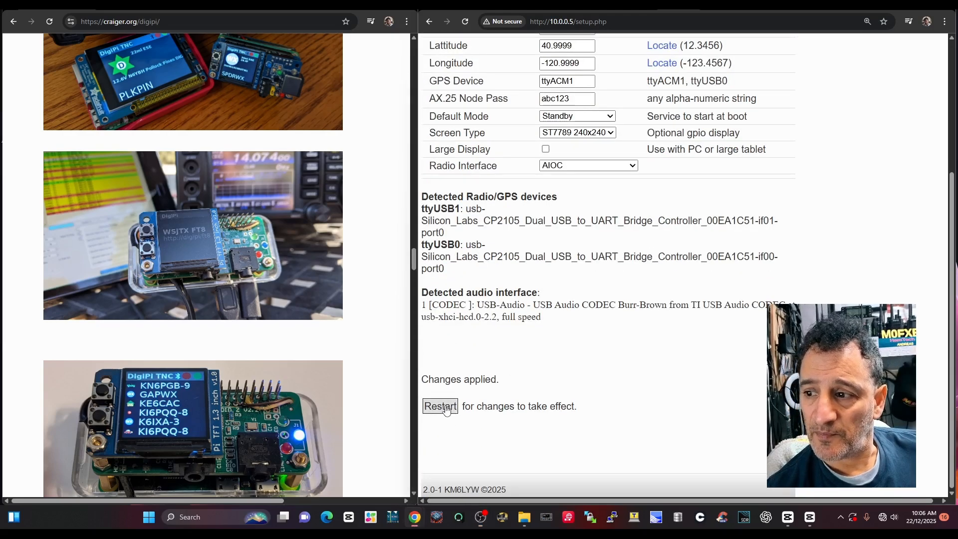
{"action": "left_click", "coordinate": [439, 406]}
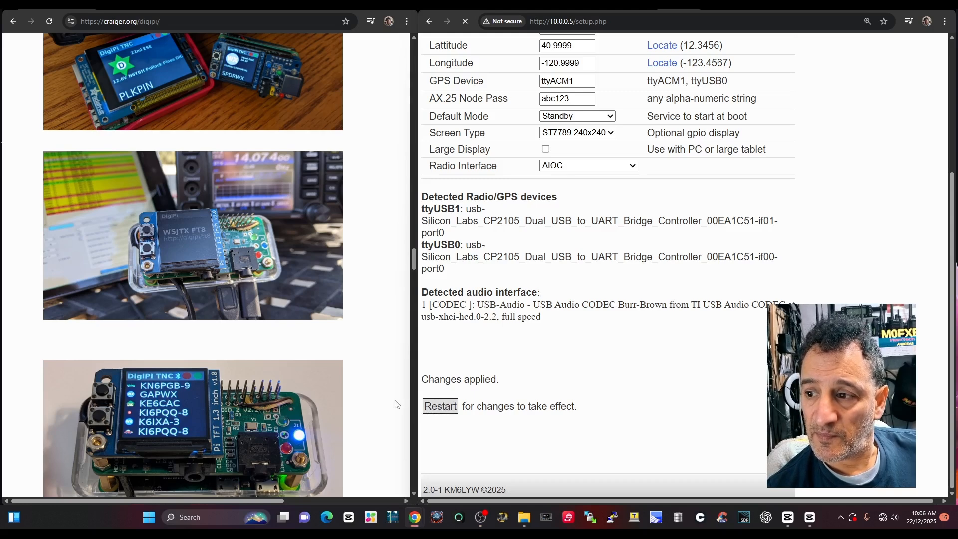
{"action": "left_click", "coordinate": [439, 406]}
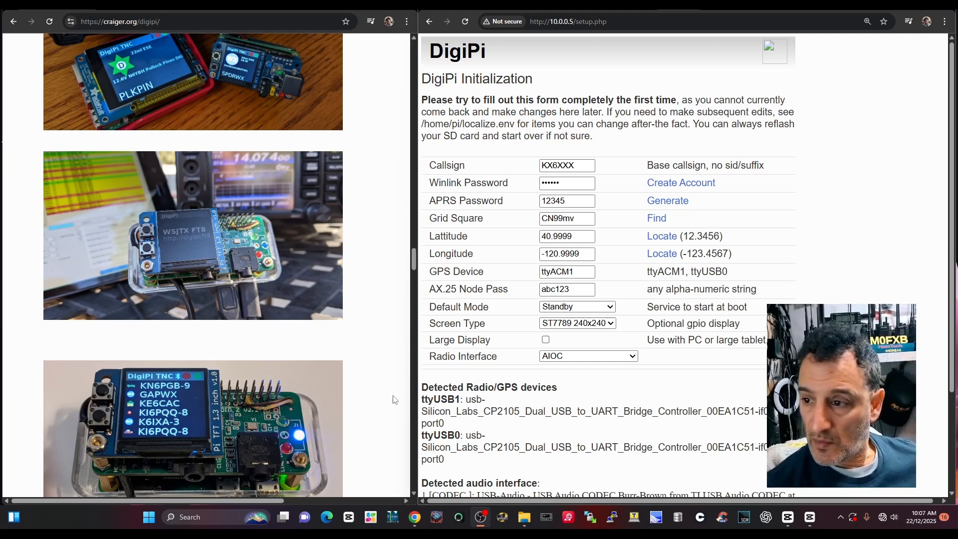
{"action": "scroll", "scroll_direction": "down", "scroll_amount": 3}
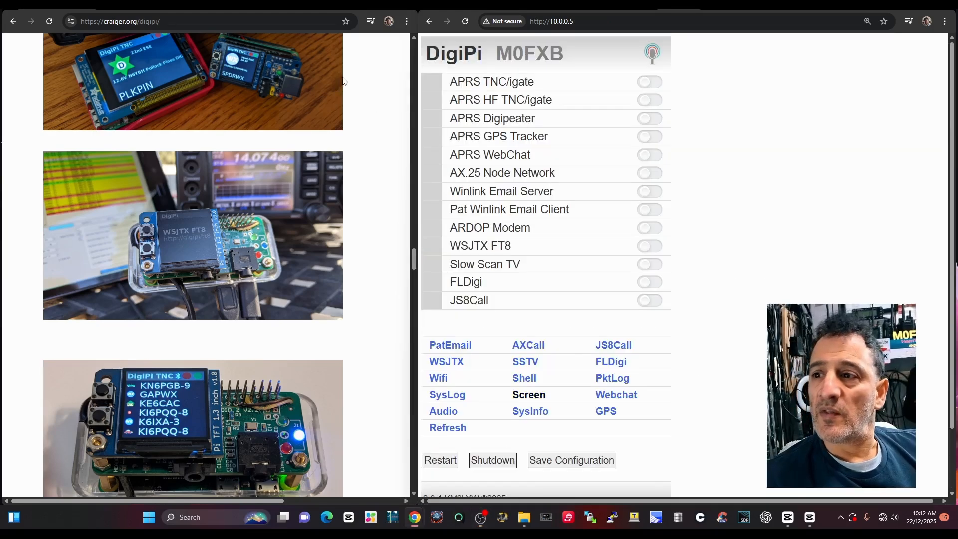
{"action": "mouse_move", "coordinate": [524, 378]}
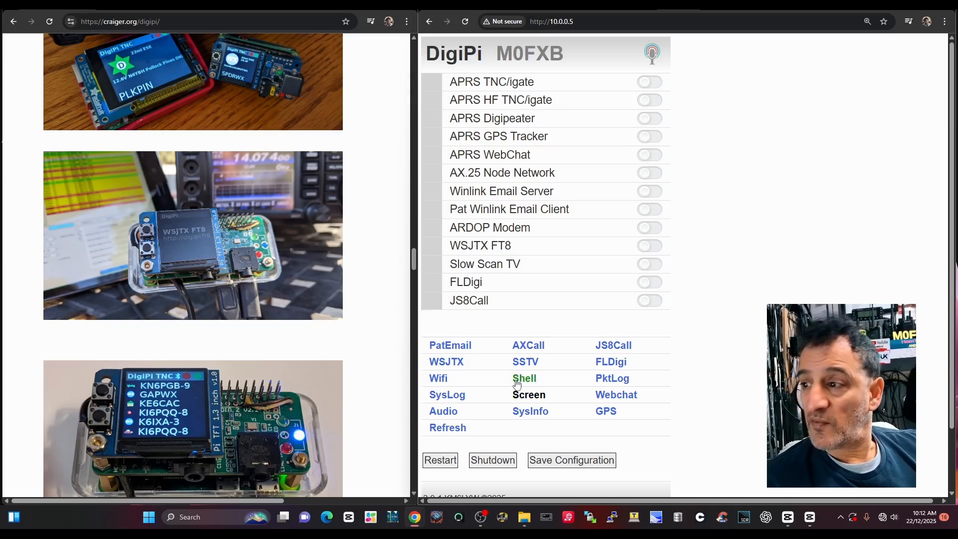
{"action": "left_click", "coordinate": [528, 394]}
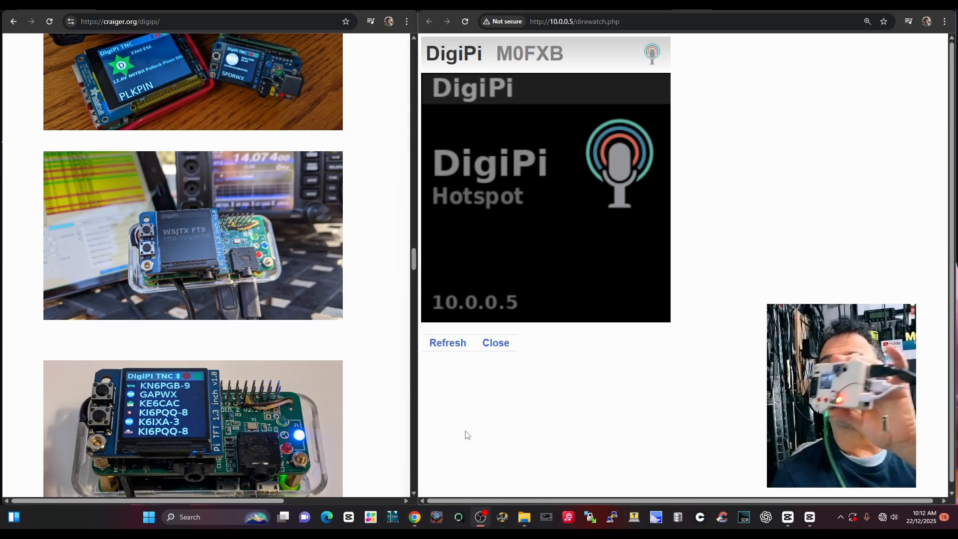
{"action": "mouse_move", "coordinate": [538, 335]}
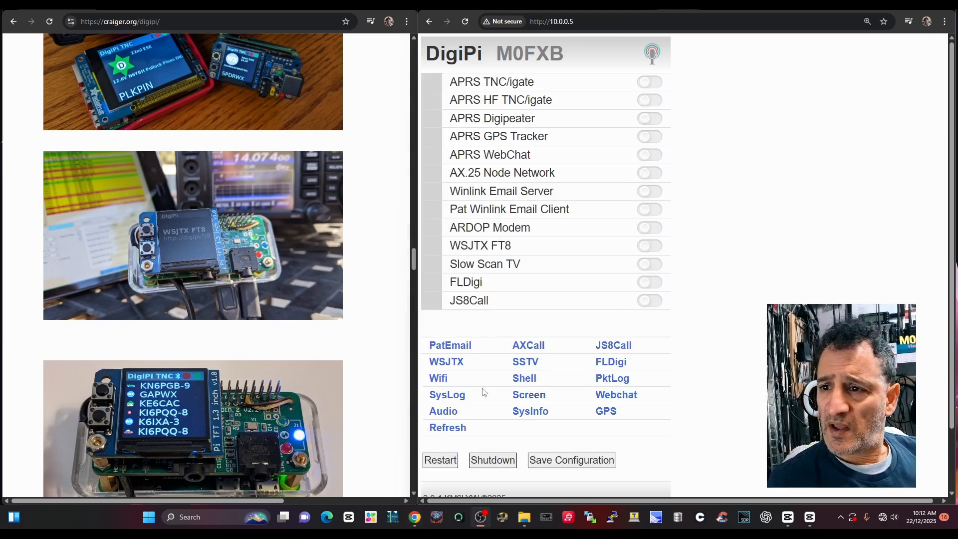
Enter the home SSID and password, submit, and restart DigiPi onto the home network.
{"action": "left_click", "coordinate": [437, 377]}
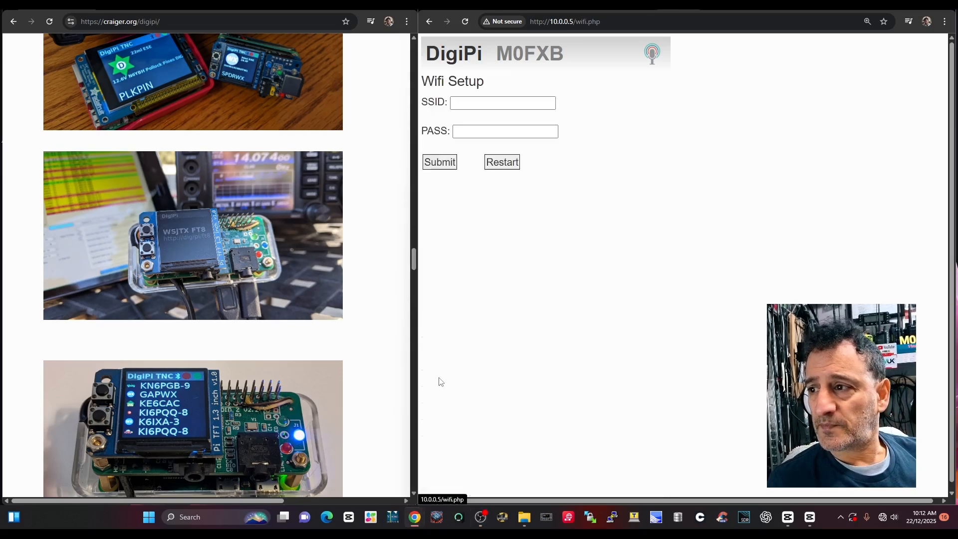
{"action": "left_click", "coordinate": [502, 103]}
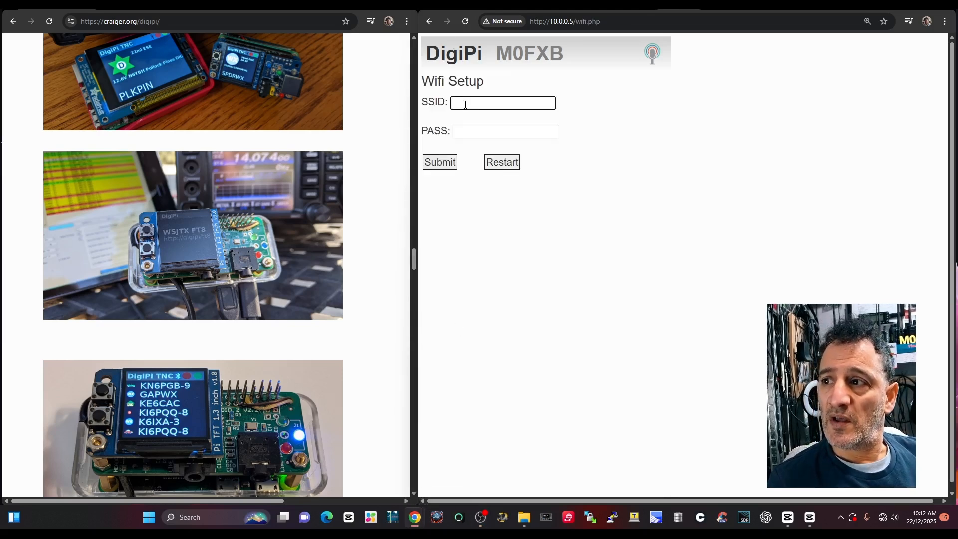
{"action": "mouse_move", "coordinate": [380, 395]}
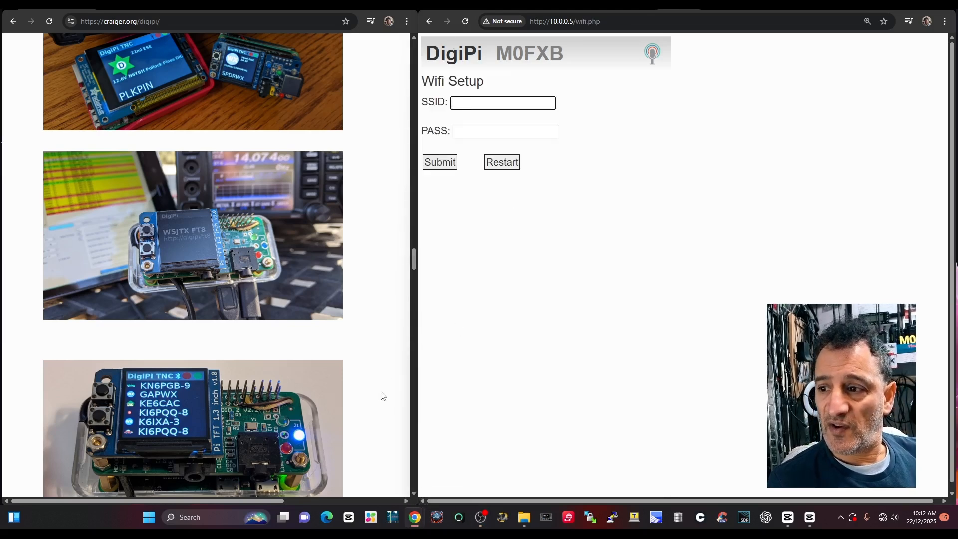
{"action": "left_click", "coordinate": [439, 161]}
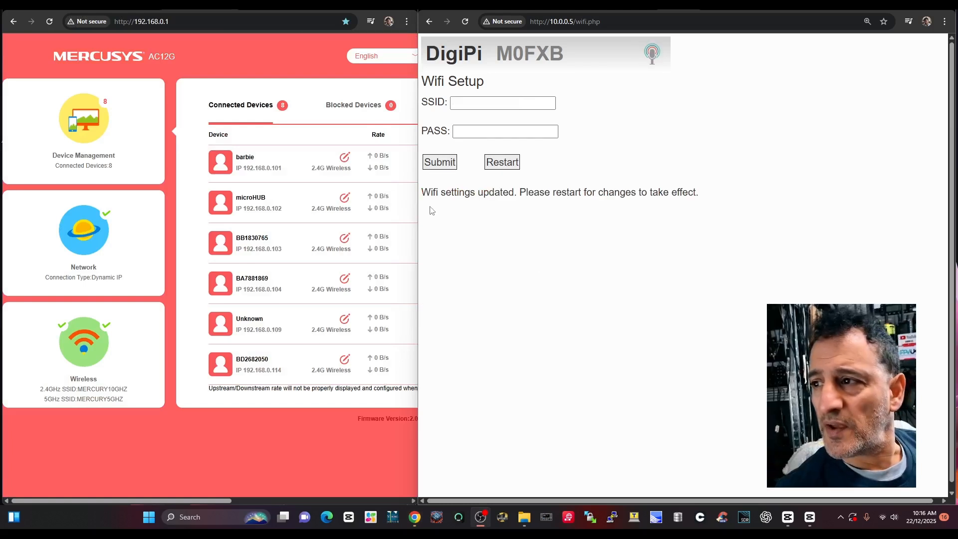
{"action": "mouse_move", "coordinate": [536, 196]}
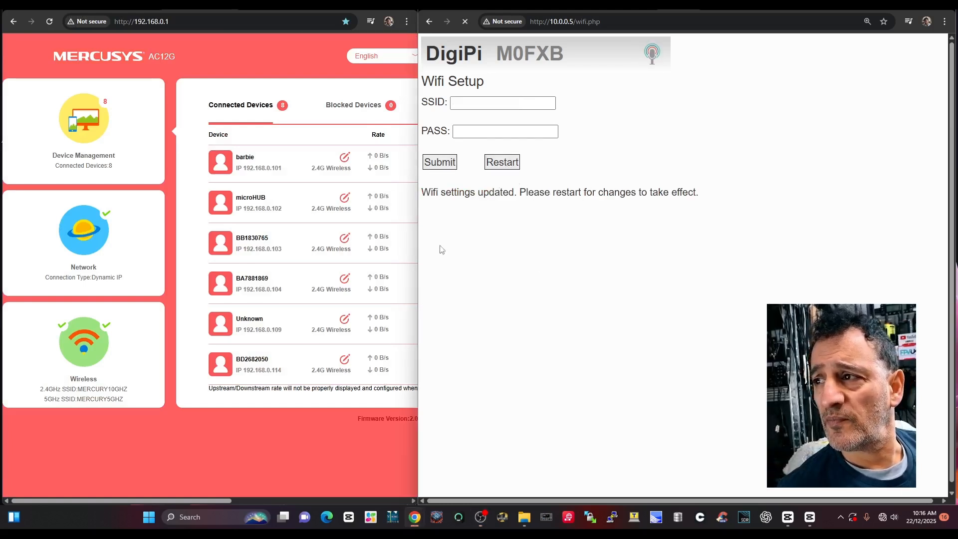
{"action": "left_click", "coordinate": [501, 161]}
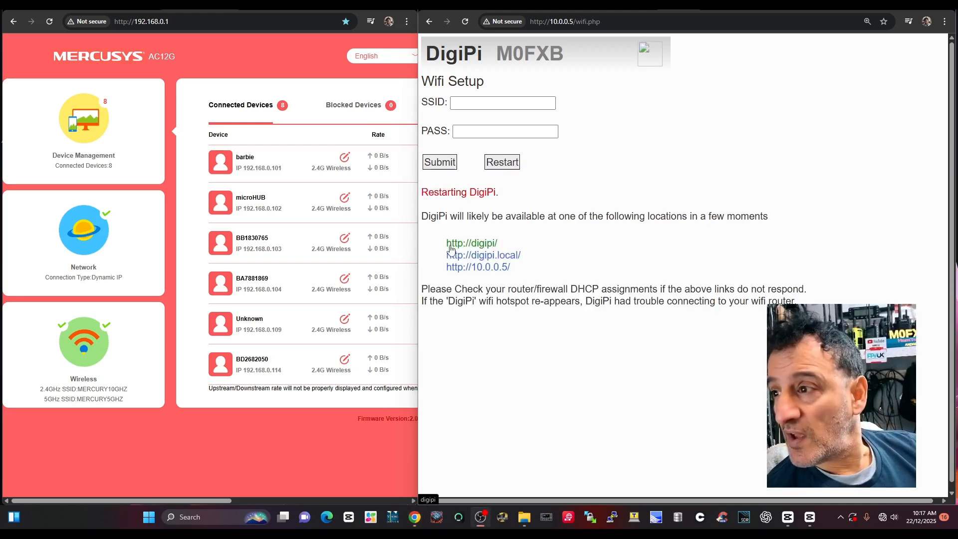
{"action": "mouse_move", "coordinate": [483, 255]}
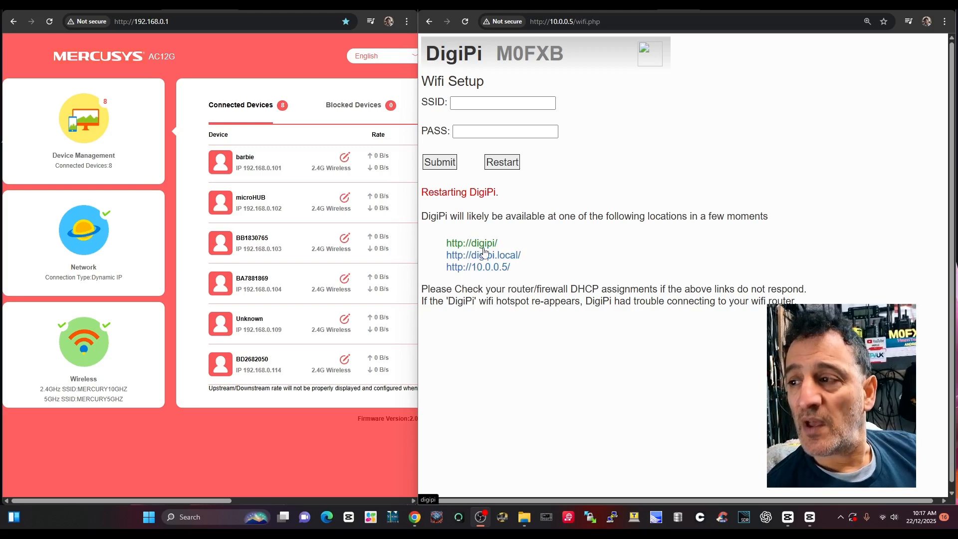
{"action": "mouse_move", "coordinate": [118, 67]}
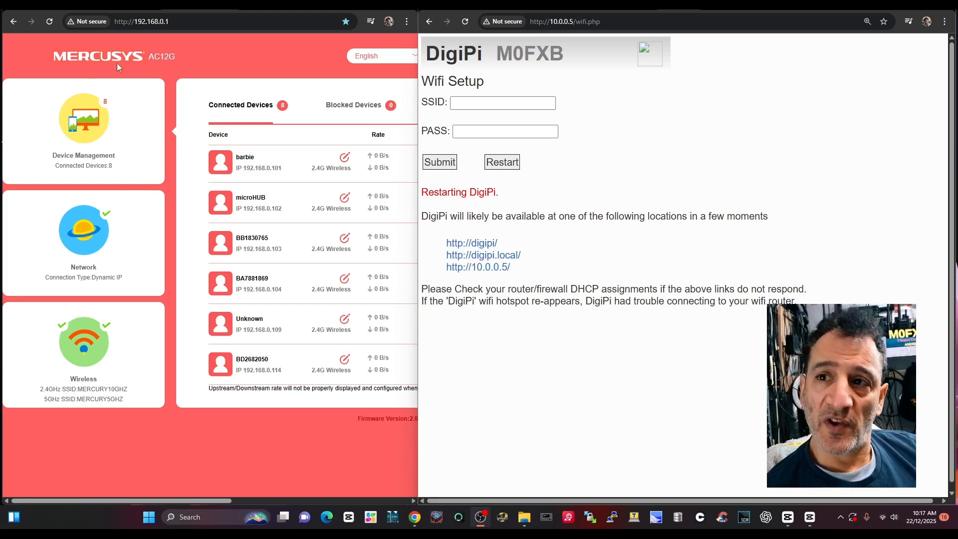
{"action": "mouse_move", "coordinate": [129, 219]}
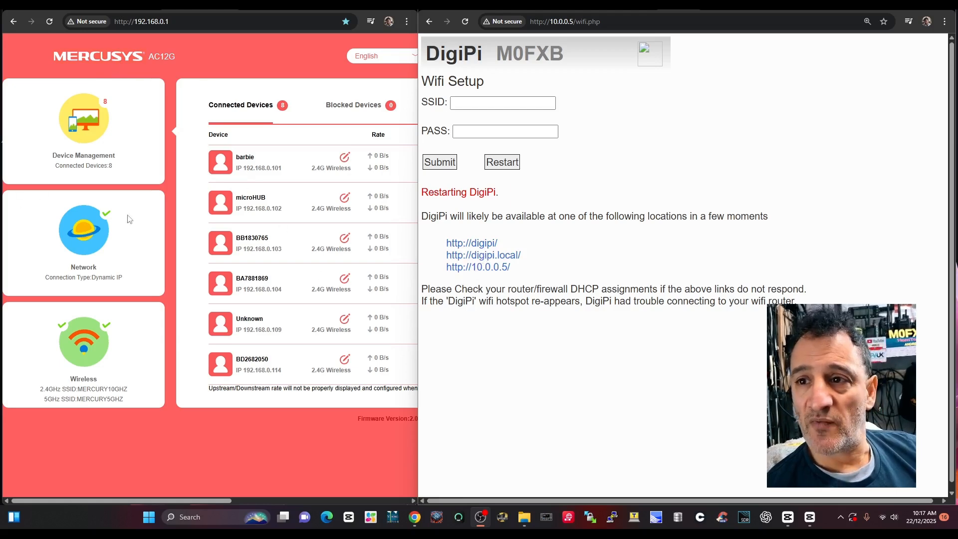
{"action": "mouse_move", "coordinate": [391, 402]}
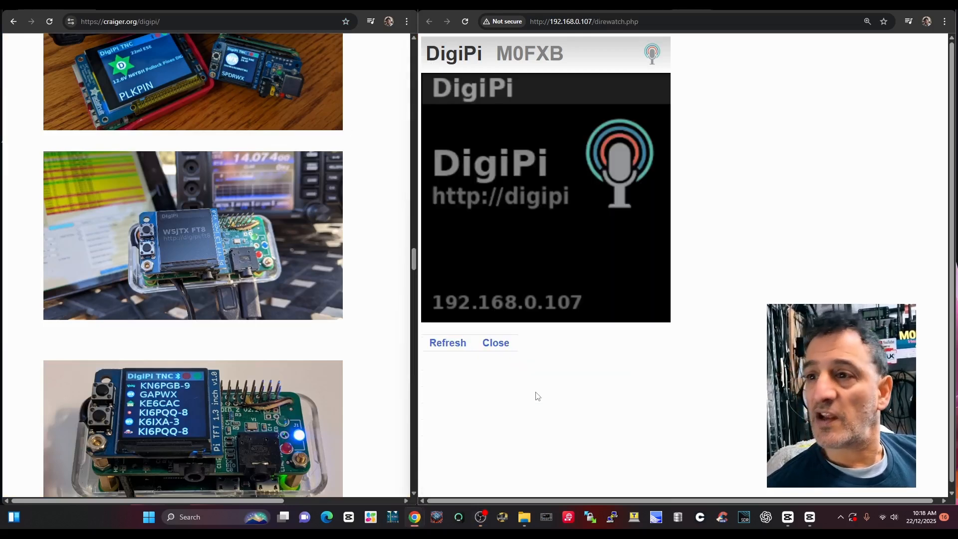
{"action": "mouse_move", "coordinate": [494, 91]}
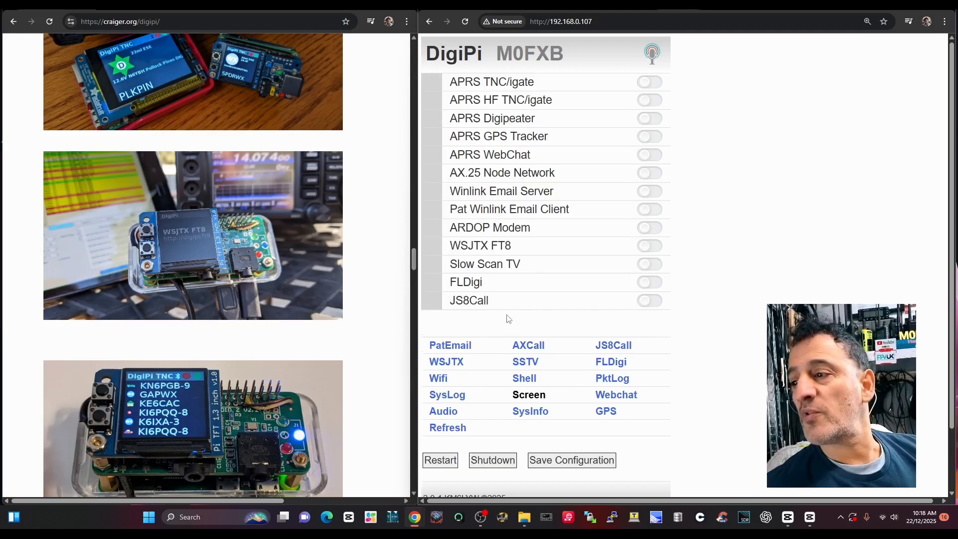
{"action": "mouse_move", "coordinate": [371, 390]}
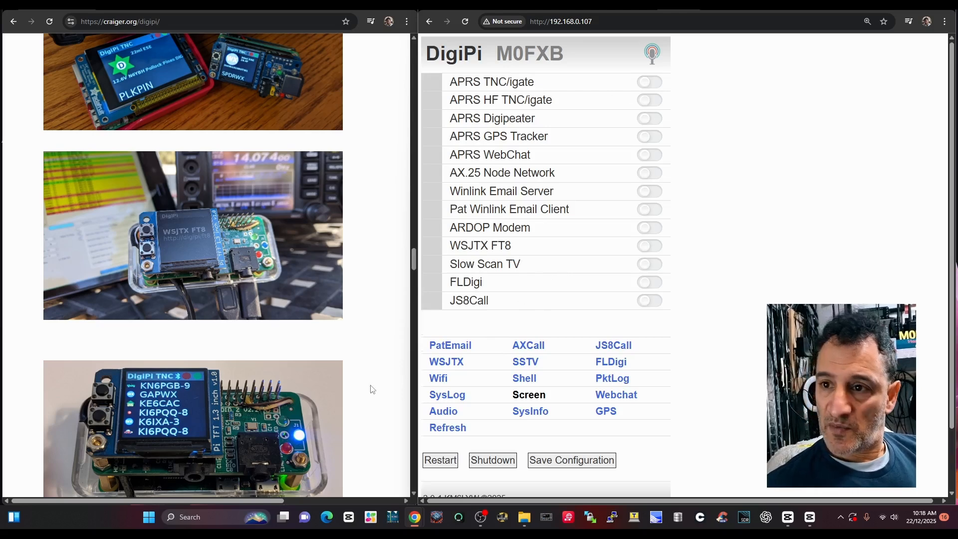
{"action": "mouse_move", "coordinate": [478, 382]}
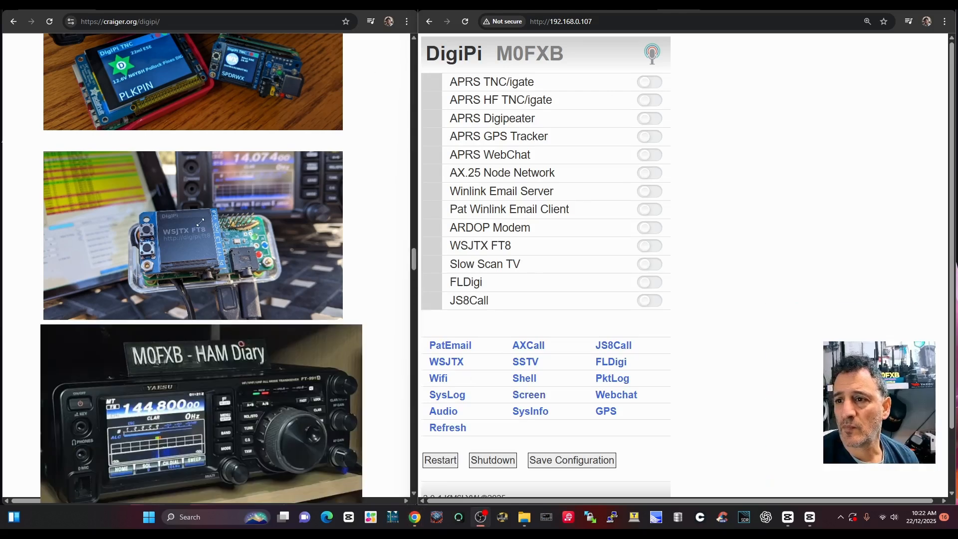
Load the DigiPi control panel at its home-network address 192.168.0.107.
{"action": "left_click", "coordinate": [200, 414]}
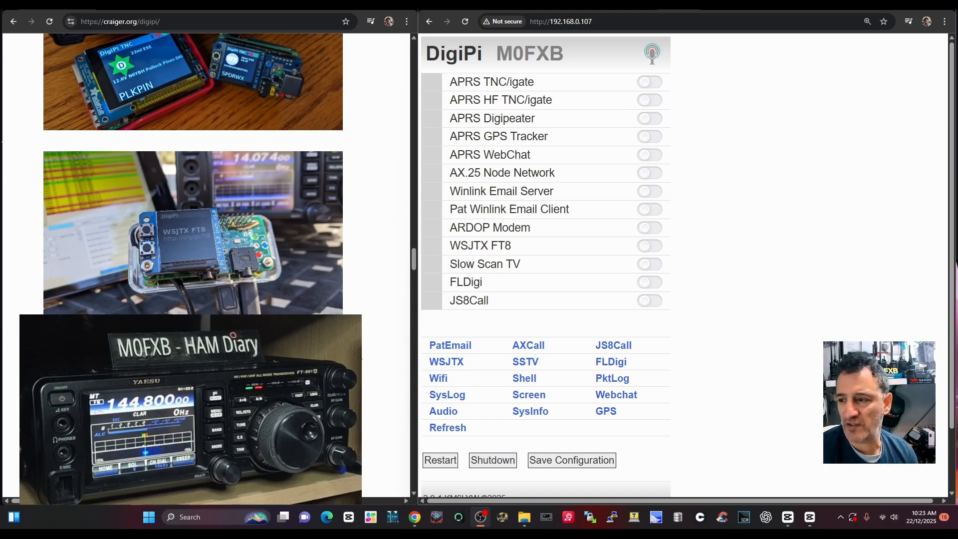
{"action": "mouse_move", "coordinate": [351, 67]}
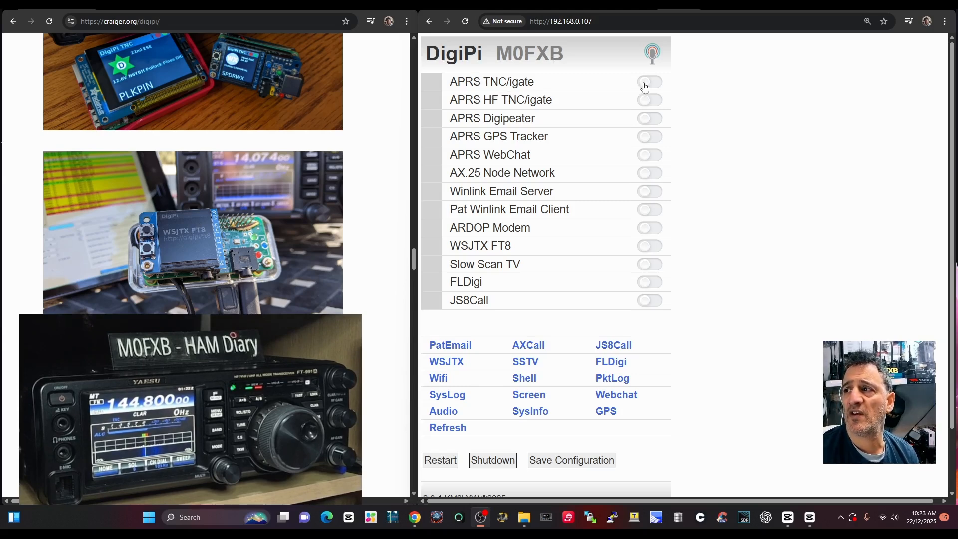
Enable the APRS TNC/igate service with the DigiPi Screen view shown alongside.
{"action": "left_click", "coordinate": [648, 80]}
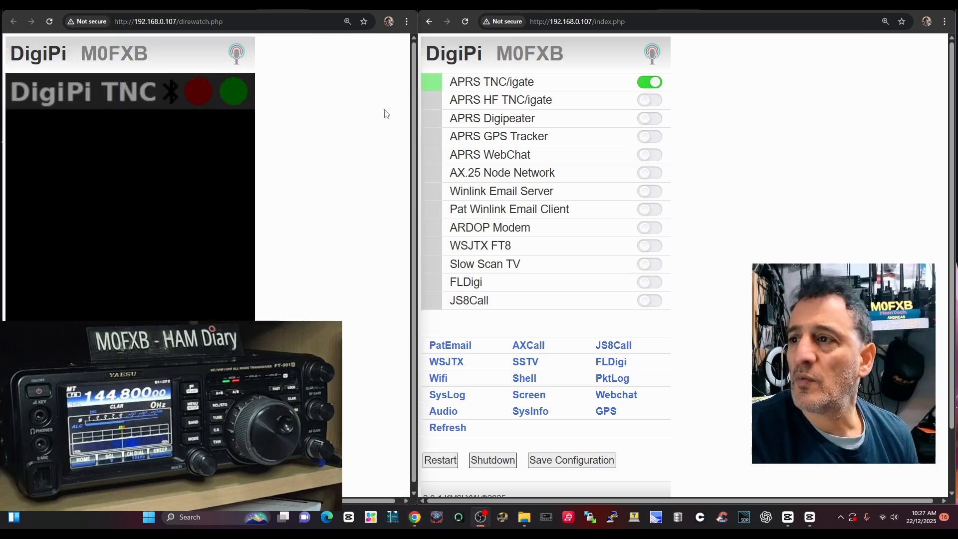
{"action": "mouse_move", "coordinate": [670, 208]}
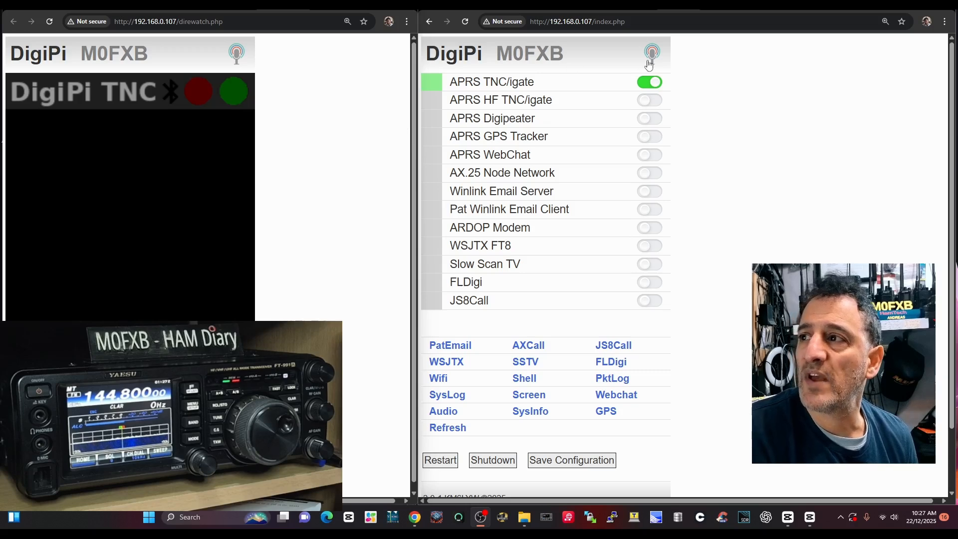
{"action": "mouse_move", "coordinate": [630, 98]}
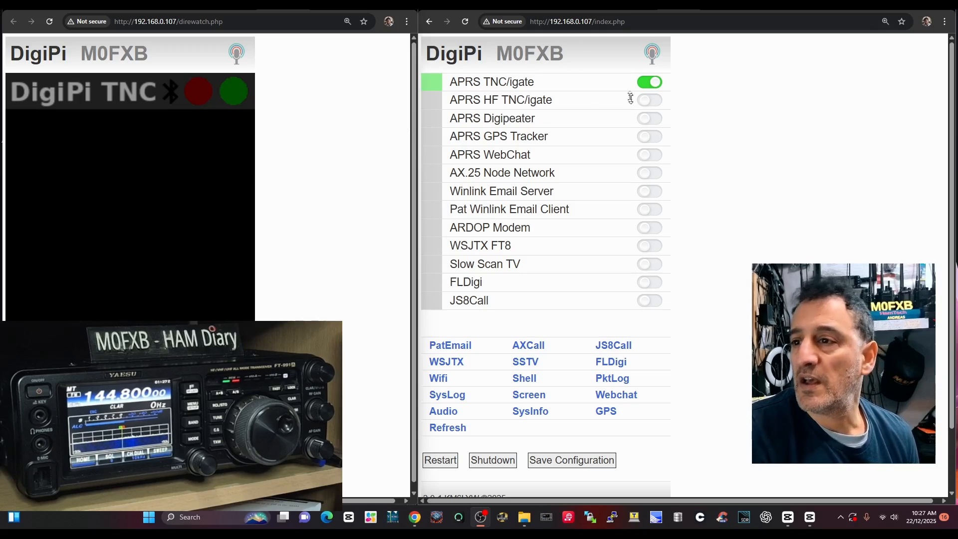
{"action": "mouse_move", "coordinate": [213, 181]}
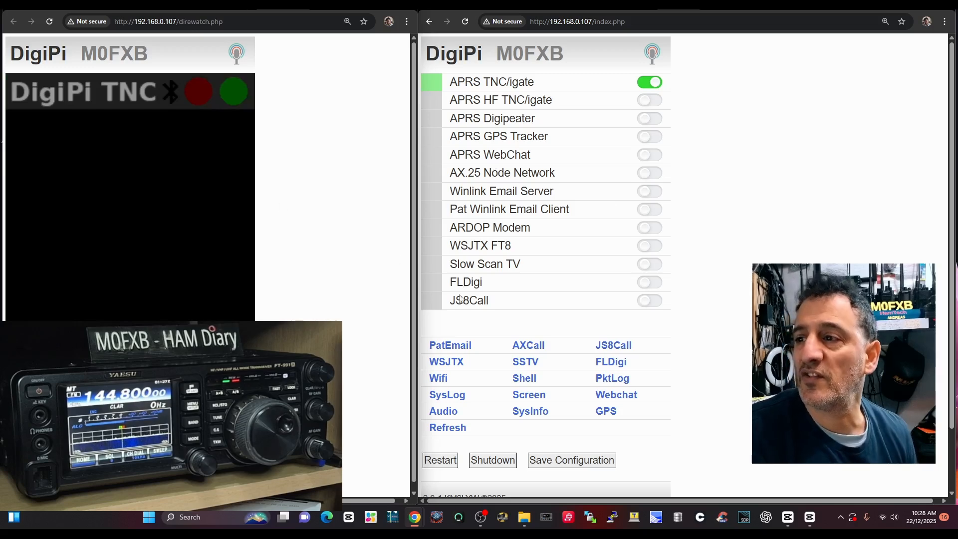
{"action": "mouse_move", "coordinate": [649, 154]}
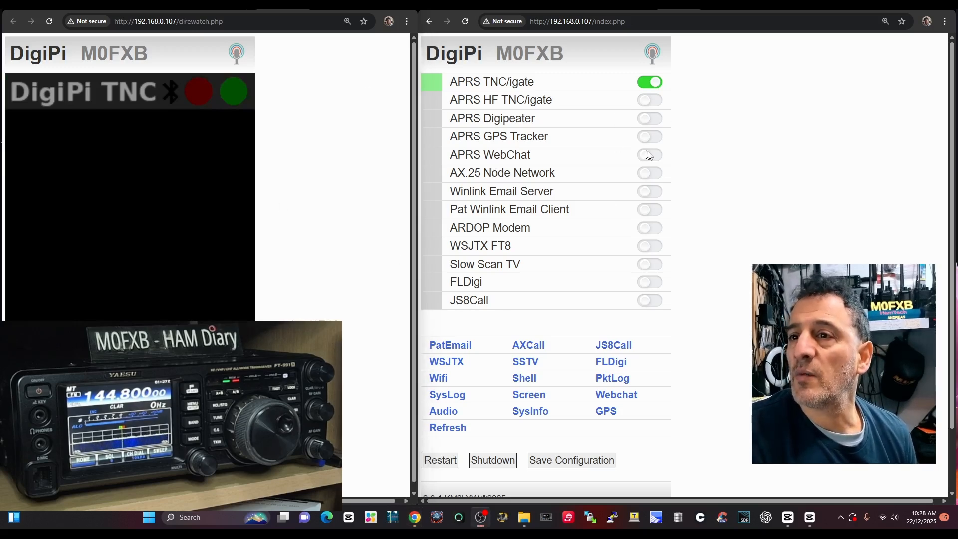
{"action": "mouse_move", "coordinate": [135, 83]}
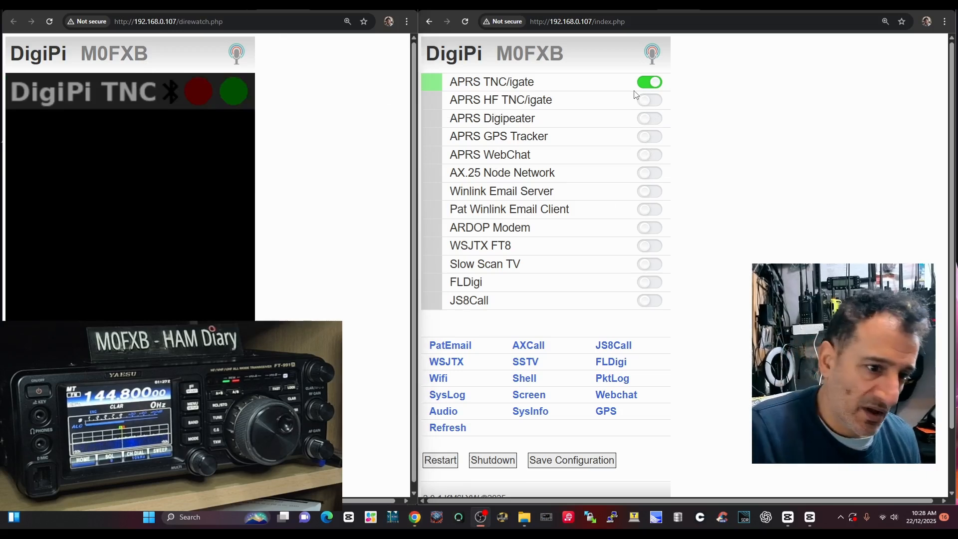
Toggle services so WSJTX FT8 runs instead of APRS TNC/igate, Screen view showing FT8.
{"action": "left_click", "coordinate": [648, 246]}
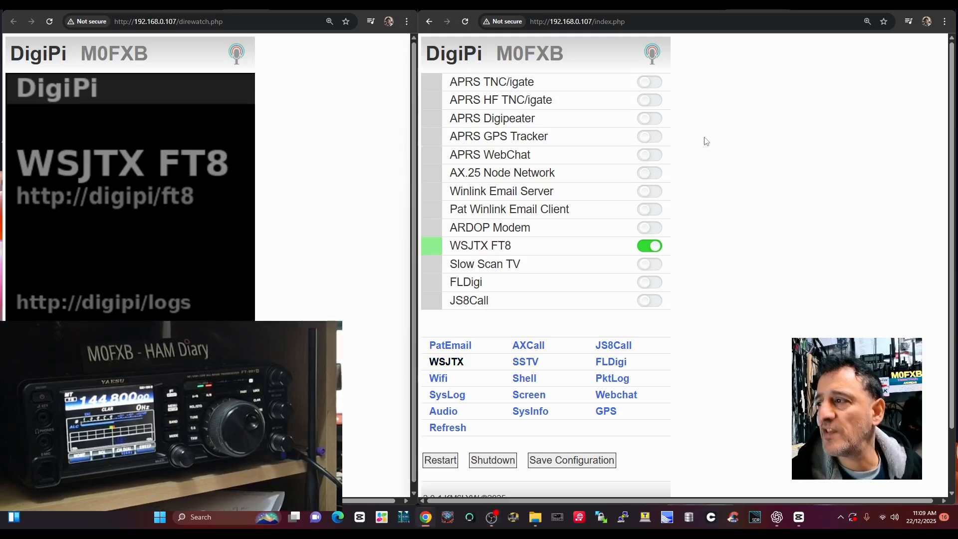
{"action": "mouse_move", "coordinate": [480, 120]}
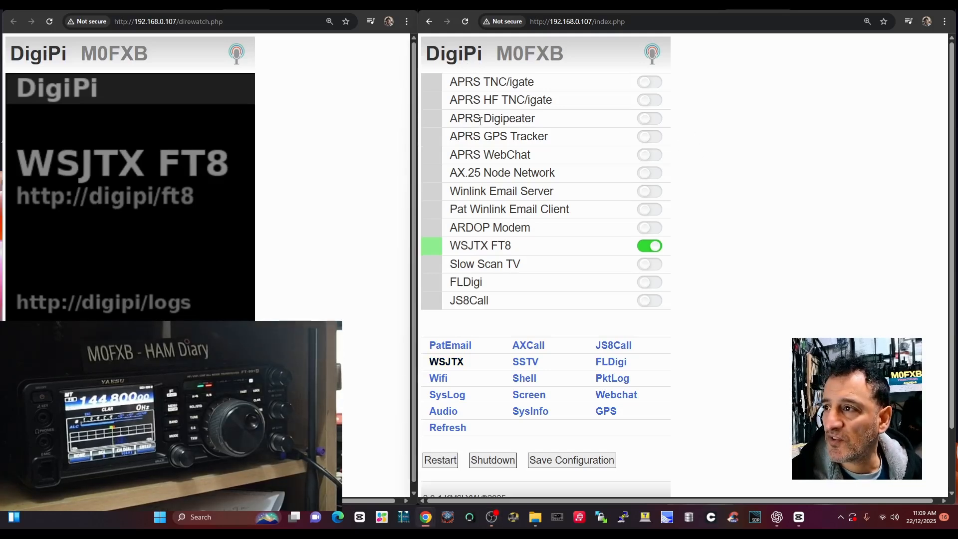
{"action": "mouse_move", "coordinate": [653, 223]}
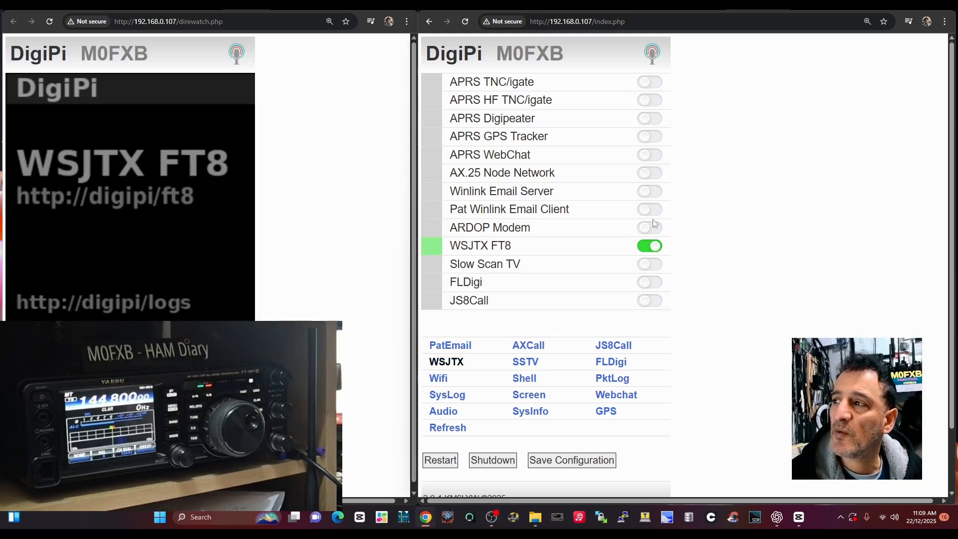
{"action": "left_click", "coordinate": [650, 246]}
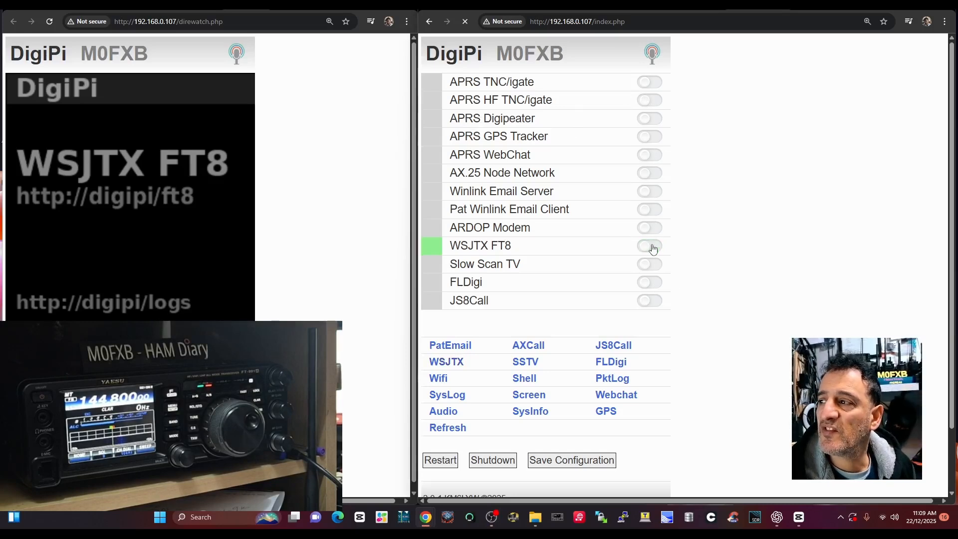
{"action": "left_click", "coordinate": [649, 245]}
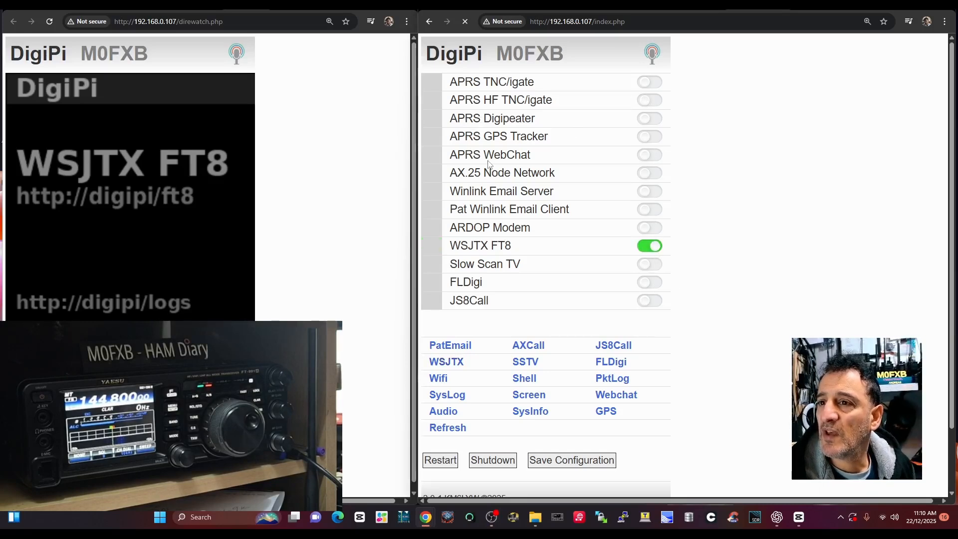
{"action": "mouse_move", "coordinate": [95, 156]}
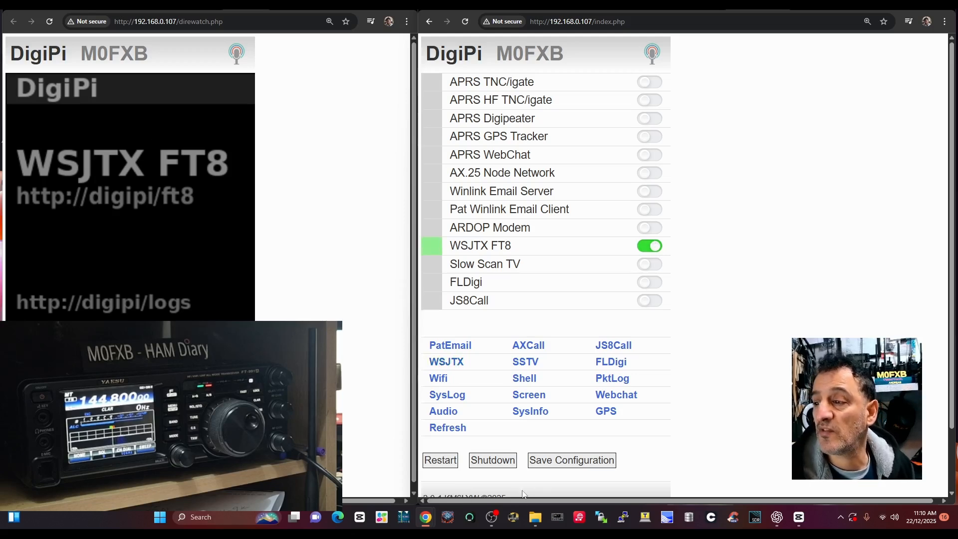
{"action": "mouse_move", "coordinate": [529, 405]}
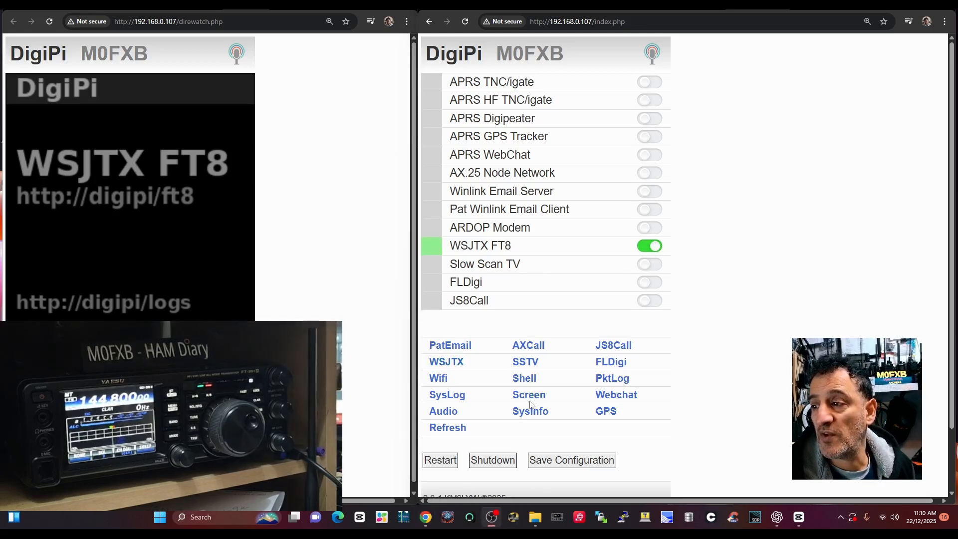